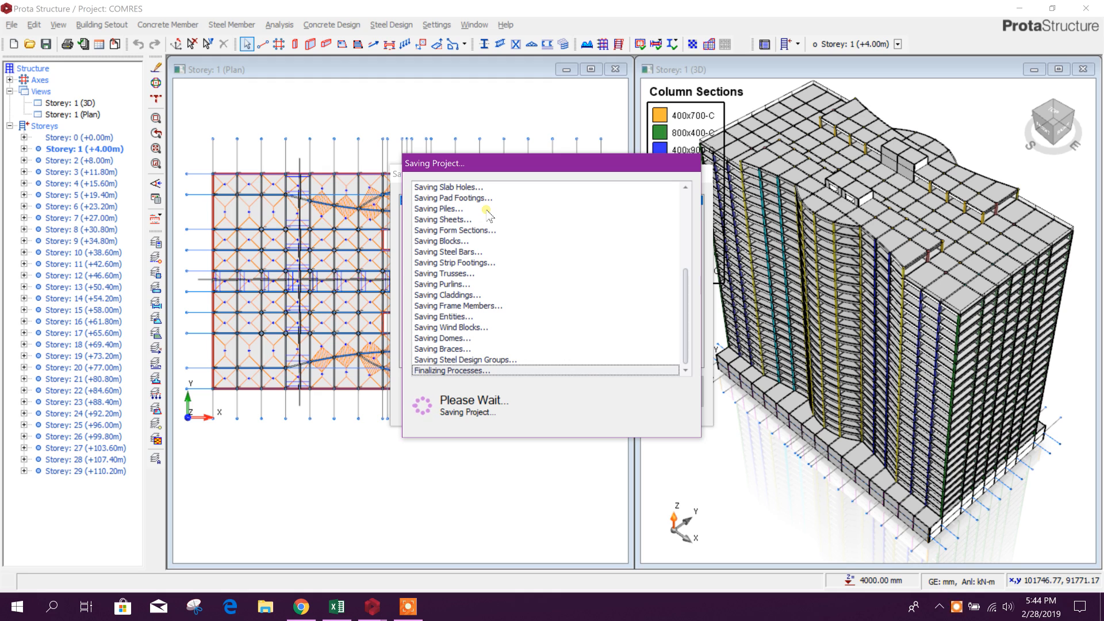
pyautogui.moveTo(517, 208)
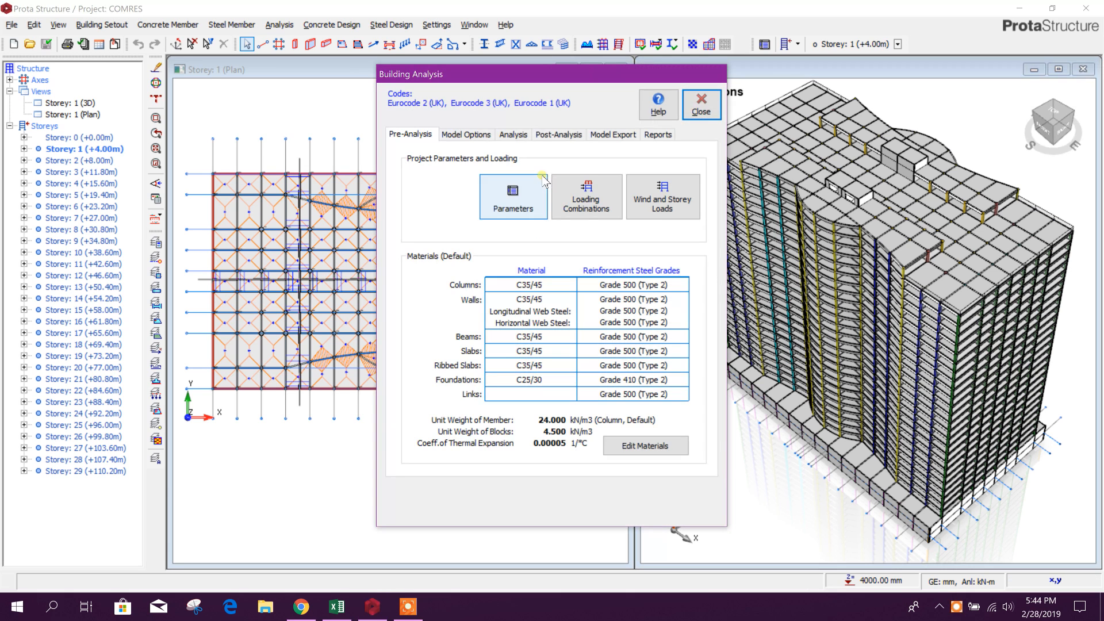
# Move the Building Analysis dialog further left while the COMRES project saves
pyautogui.moveTo(554, 74); pyautogui.dragTo(482, 37)
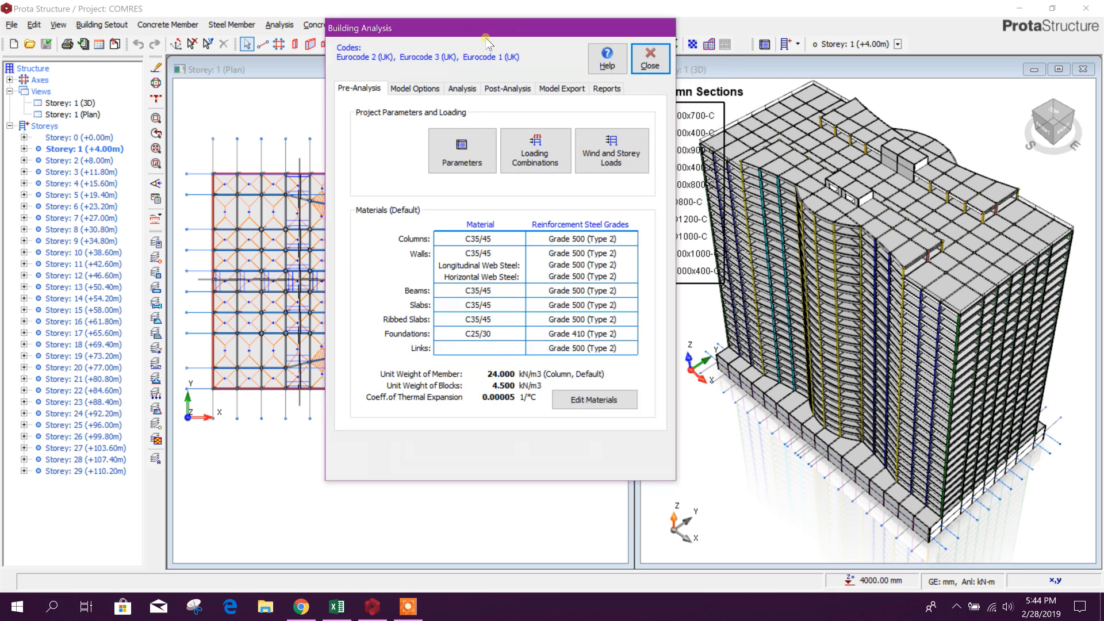
# Show the Model Export options for Etabs, SAP2000 and LUSAS data files
pyautogui.click(548, 76)
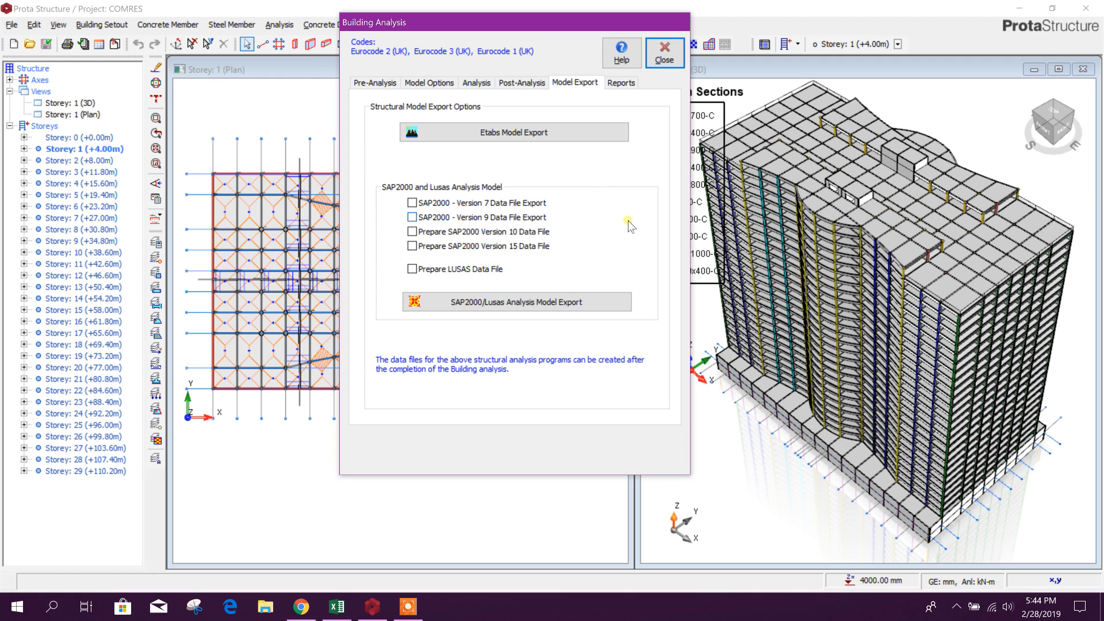
pyautogui.moveTo(552, 219)
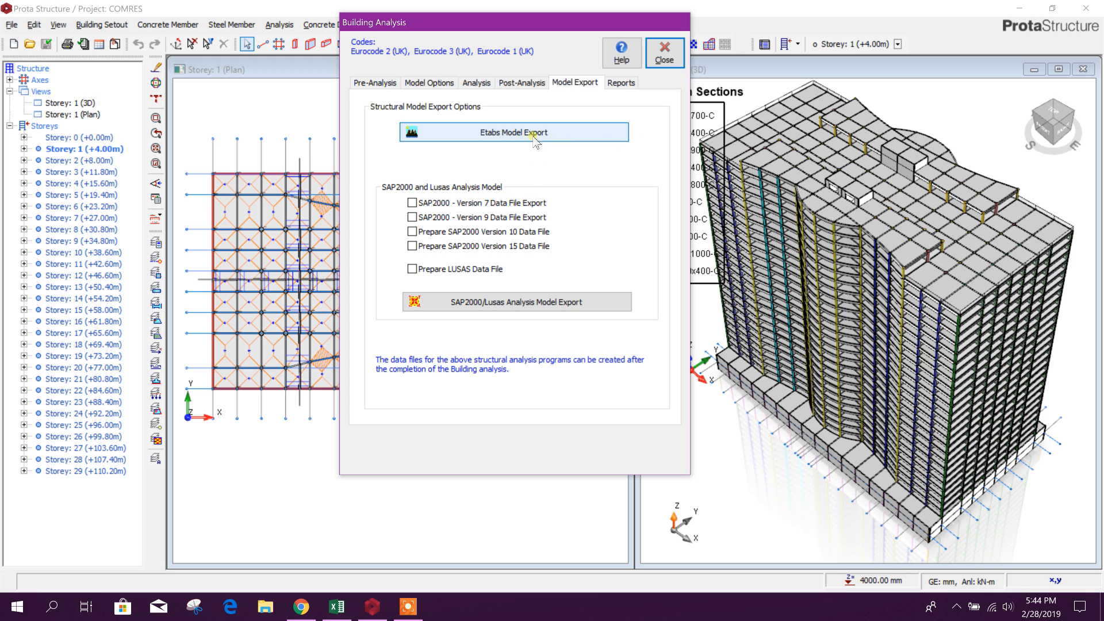
# In Etabs Model Export Options, set storey slab panels to 'Transfer Using SHELL Elements'
pyautogui.click(516, 132)
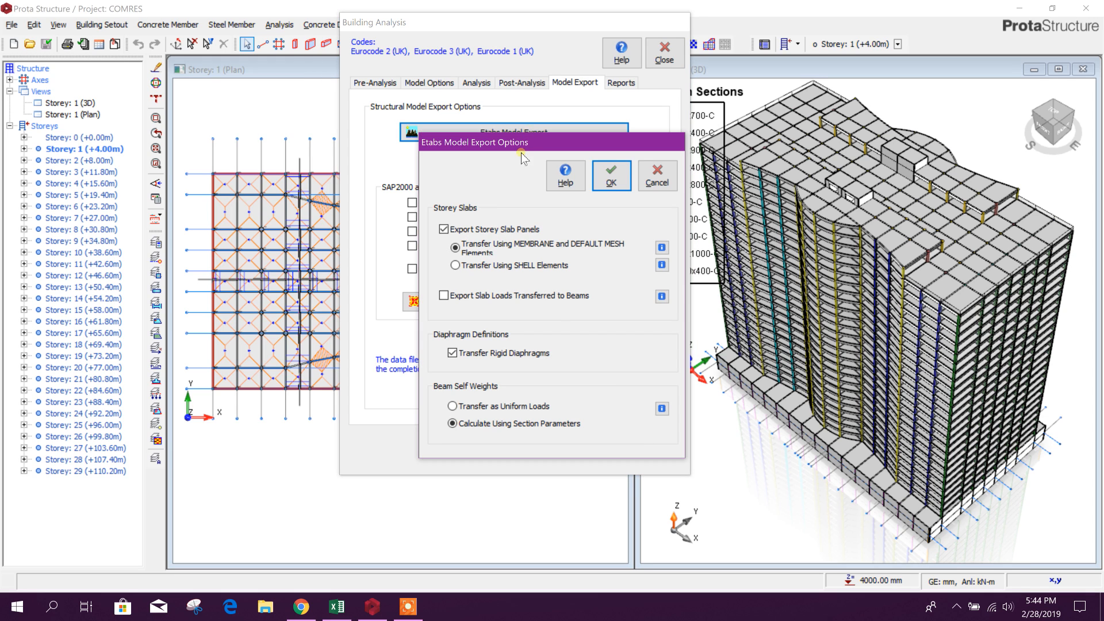
pyautogui.moveTo(519, 241)
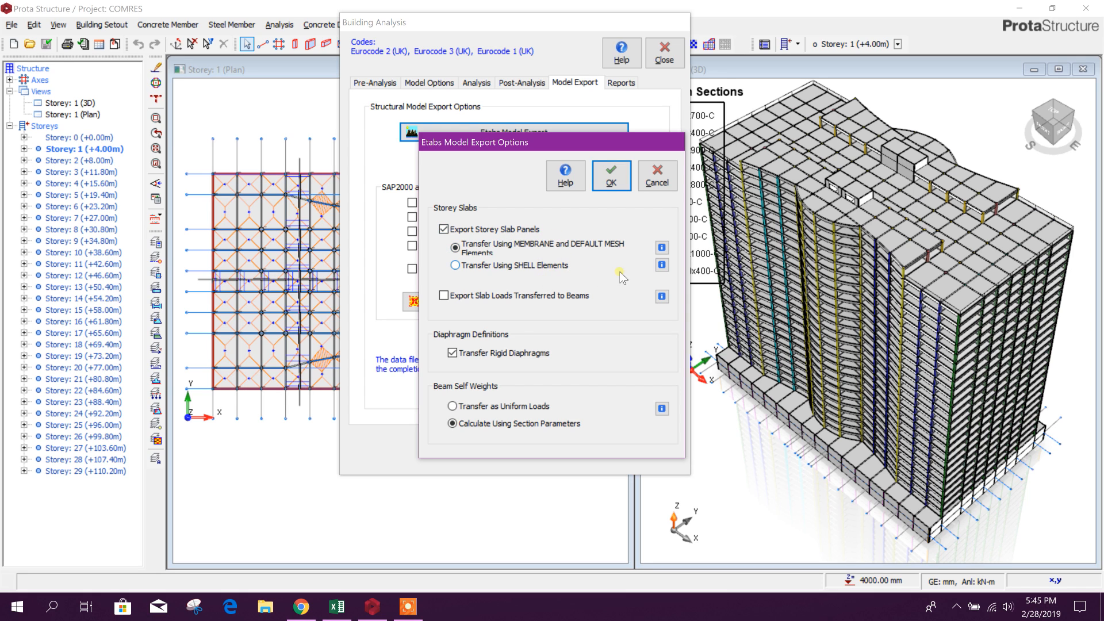
pyautogui.moveTo(546, 274)
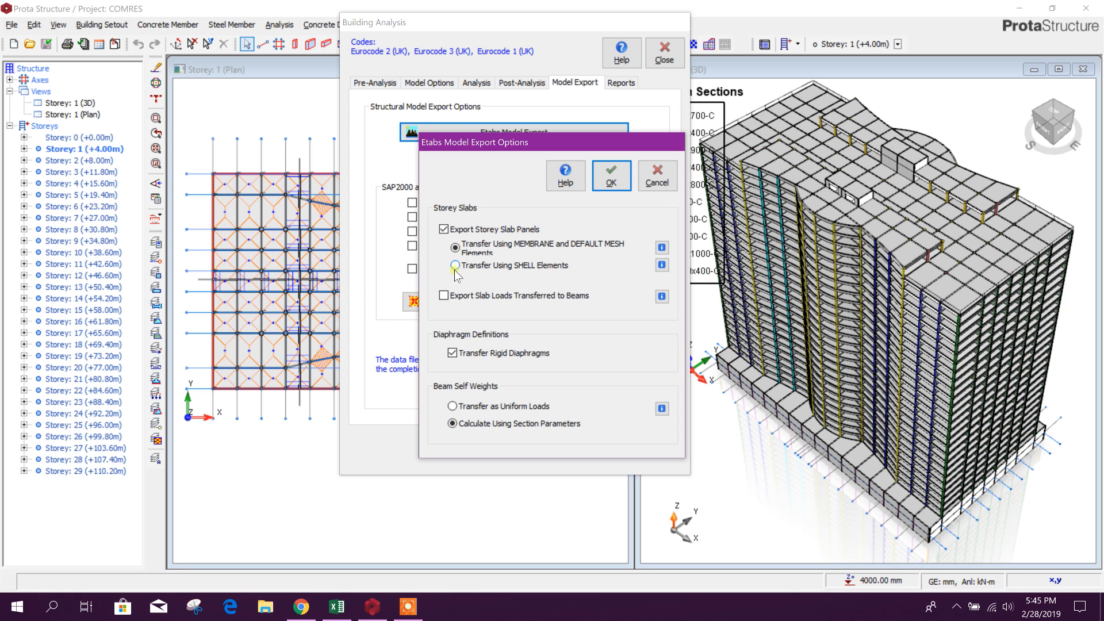
pyautogui.click(454, 265)
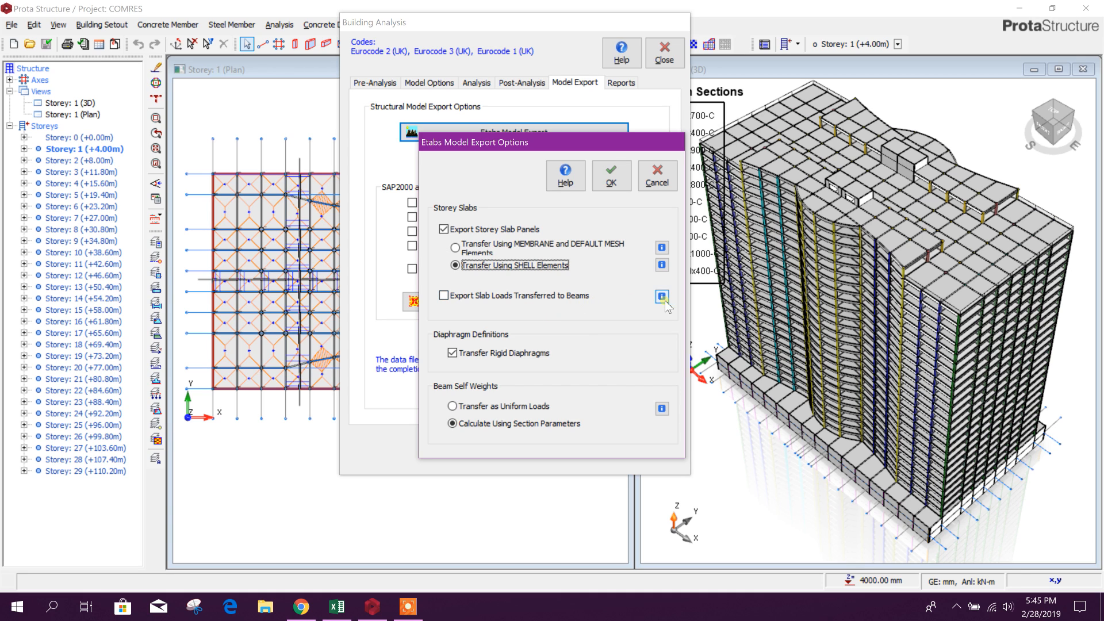
pyautogui.moveTo(513, 317)
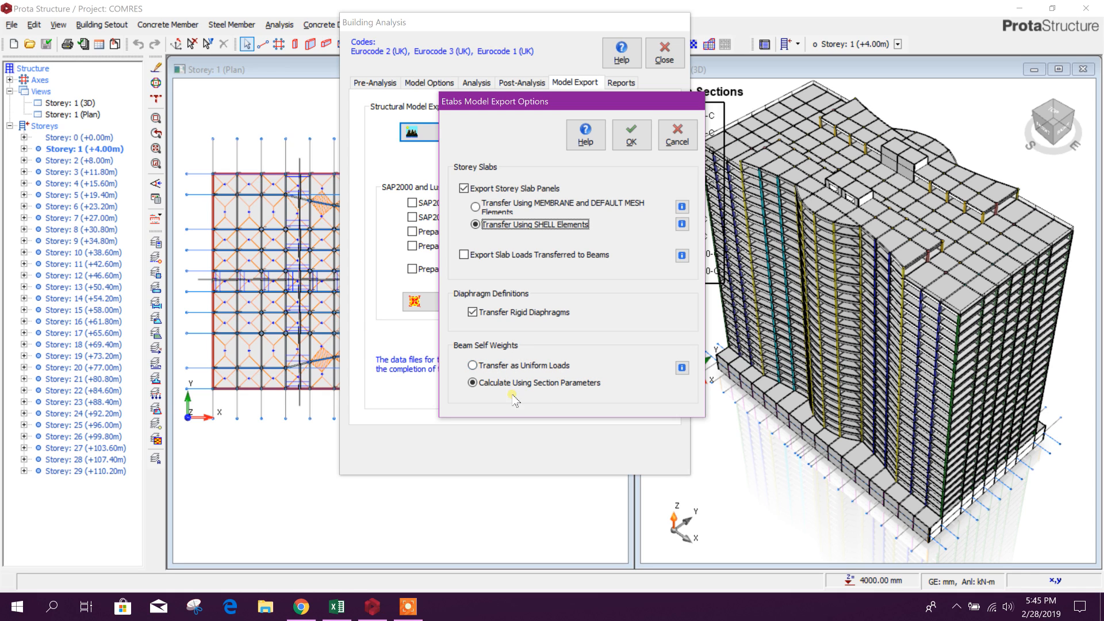
pyautogui.moveTo(654, 384)
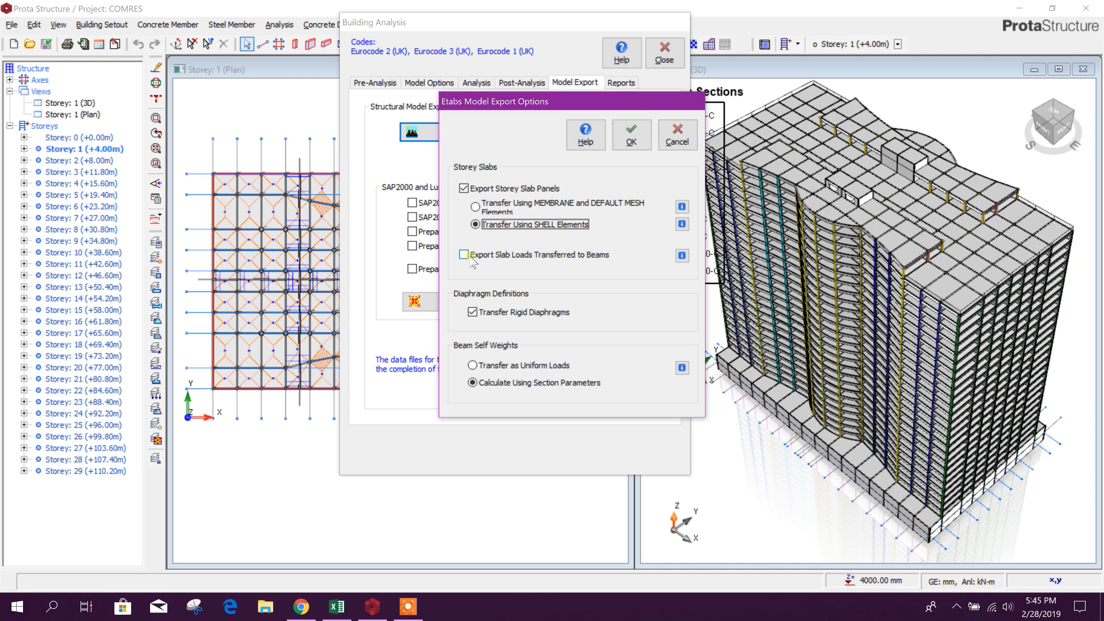
pyautogui.moveTo(609, 270)
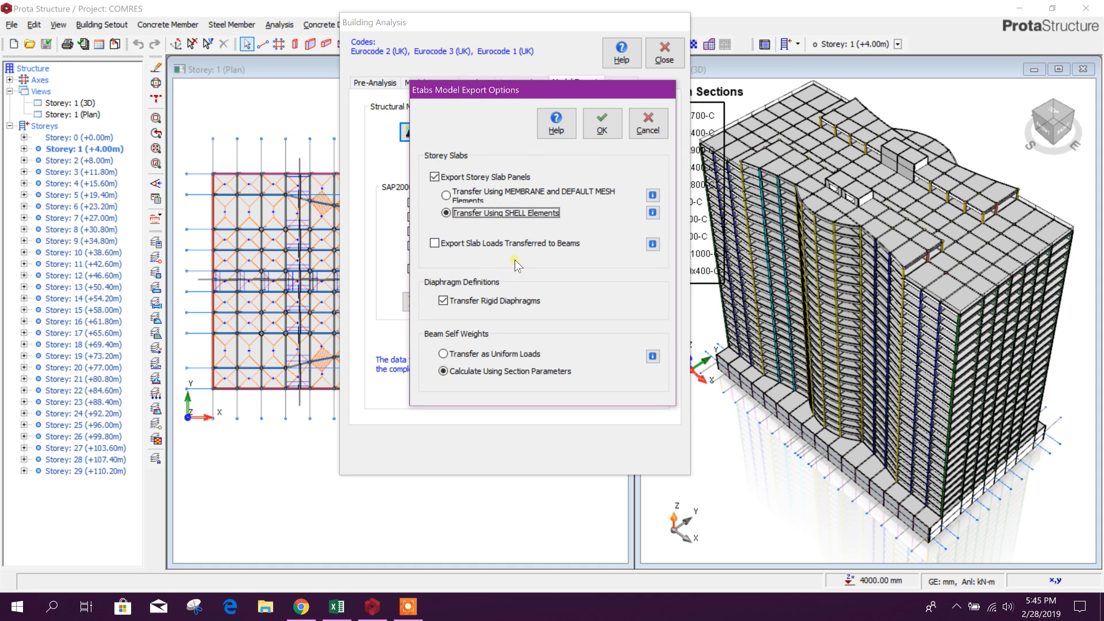
pyautogui.moveTo(566, 230)
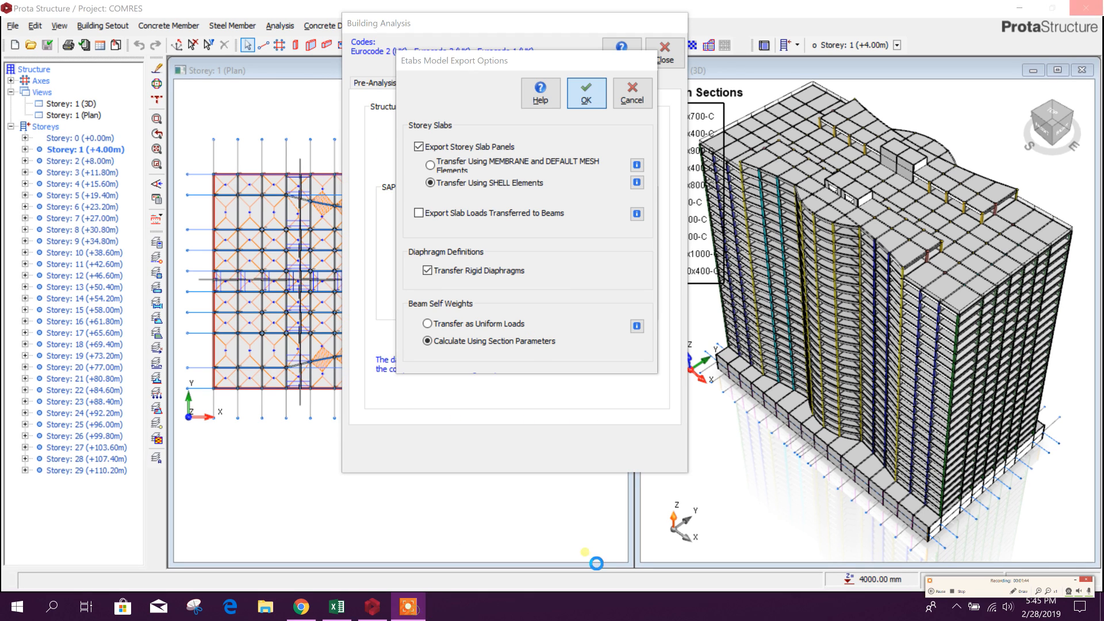
# Confirm the export to ETABS, acknowledge the transfer-completed messages and close Building Analysis
pyautogui.click(586, 92)
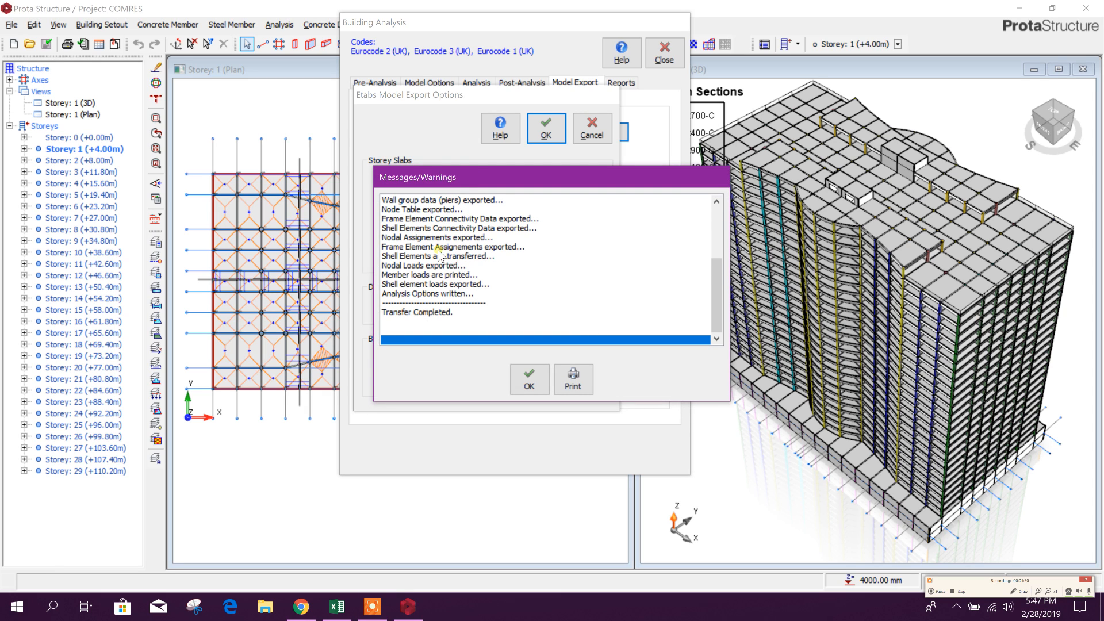
pyautogui.moveTo(426, 281)
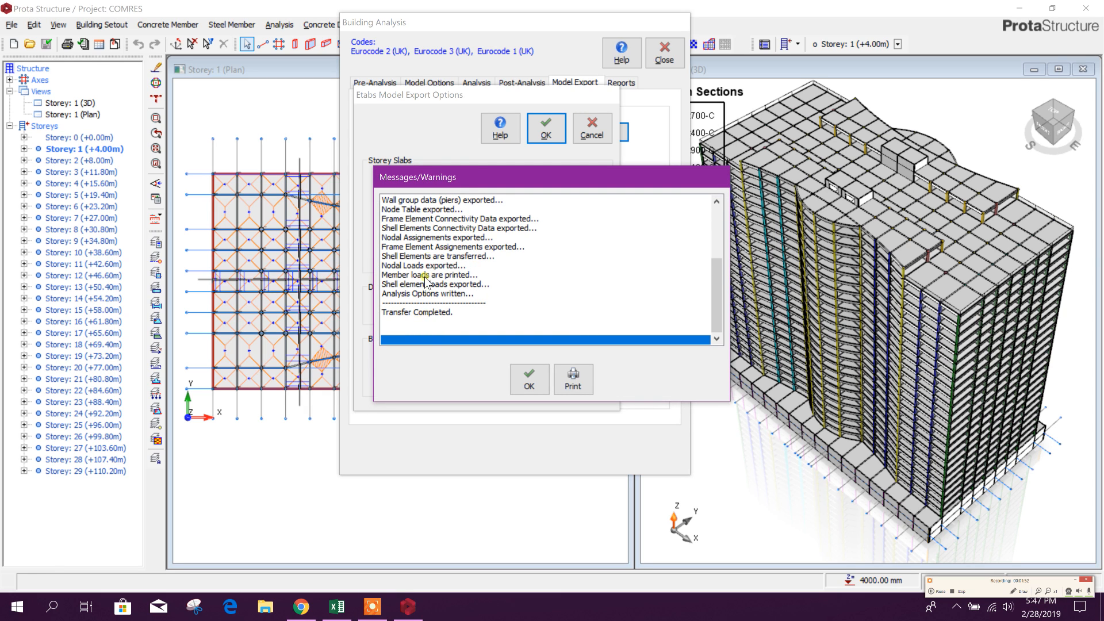
pyautogui.click(529, 380)
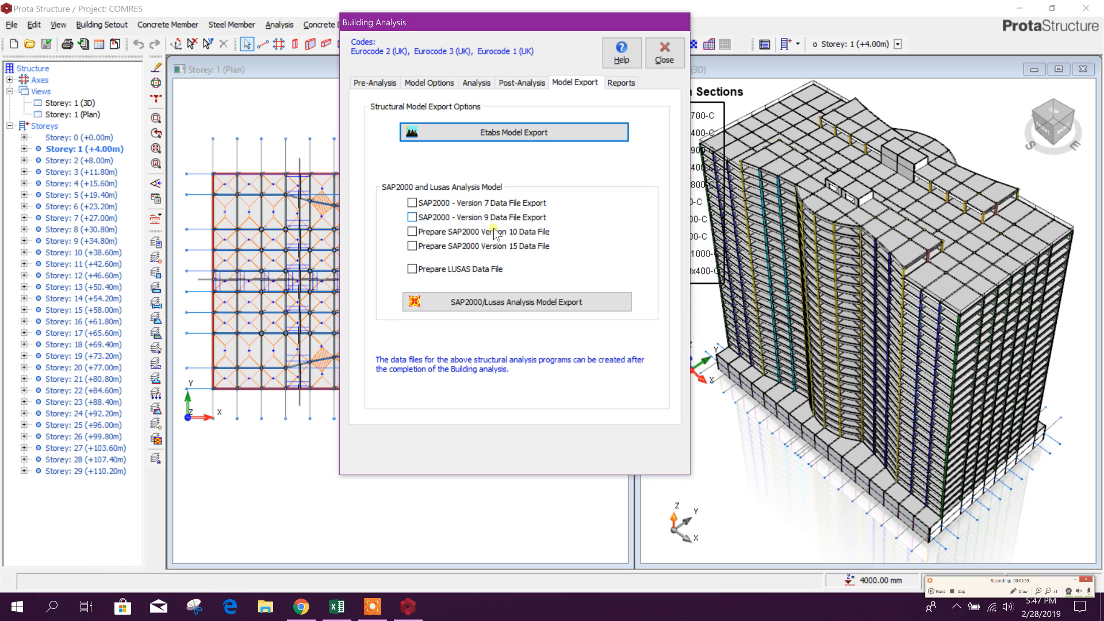
pyautogui.click(664, 52)
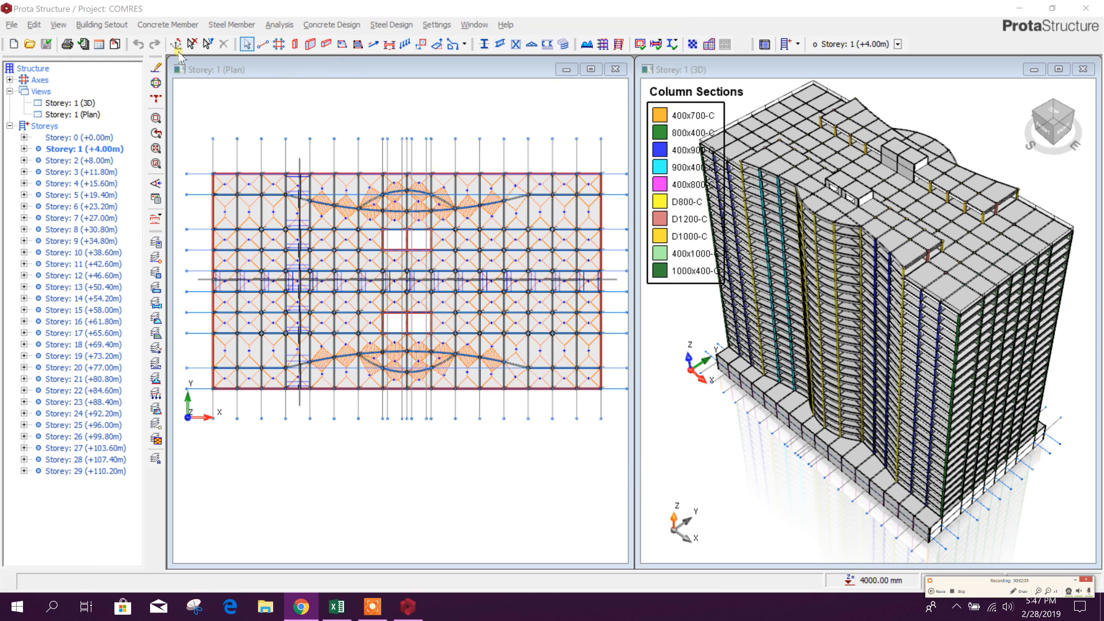
# Bring up the File menu to check the COMRES project's data folder path
pyautogui.click(10, 25)
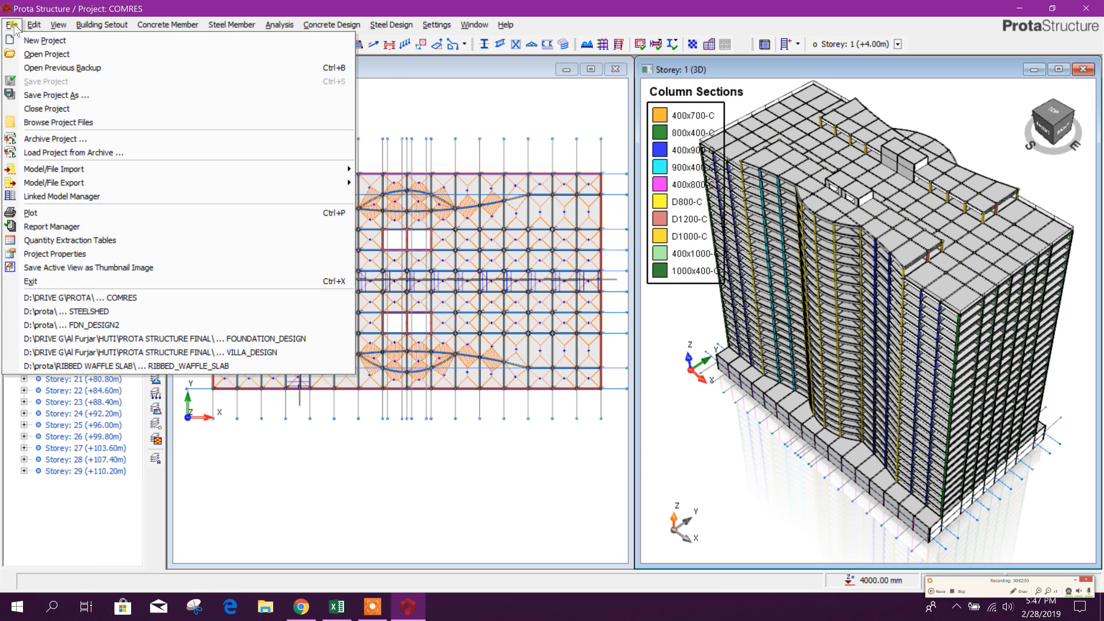
pyautogui.moveTo(68, 81)
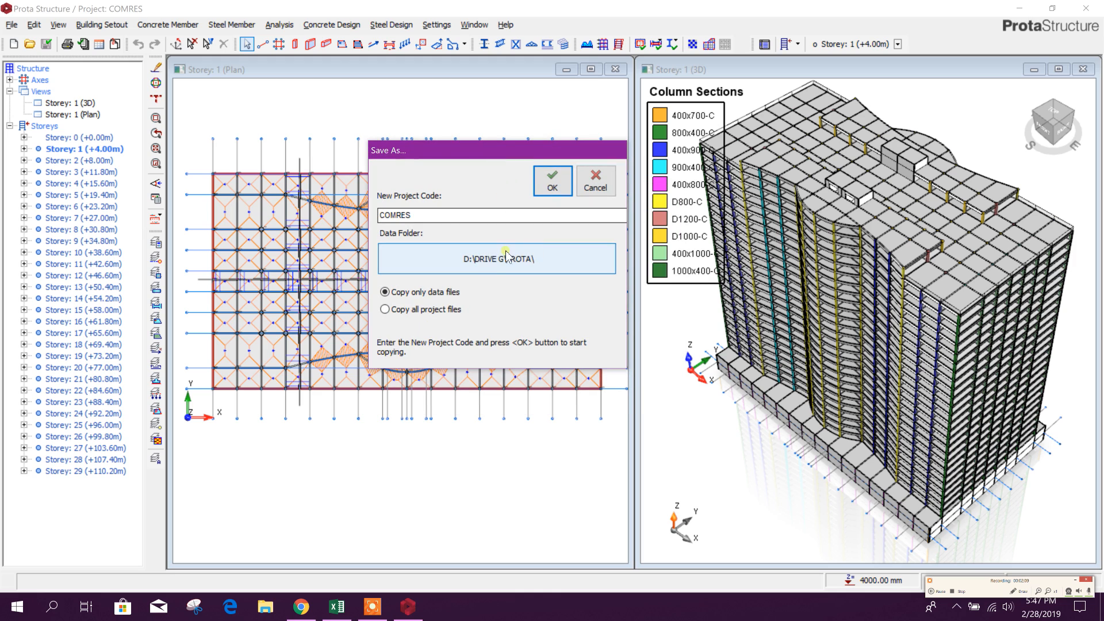
pyautogui.moveTo(526, 269)
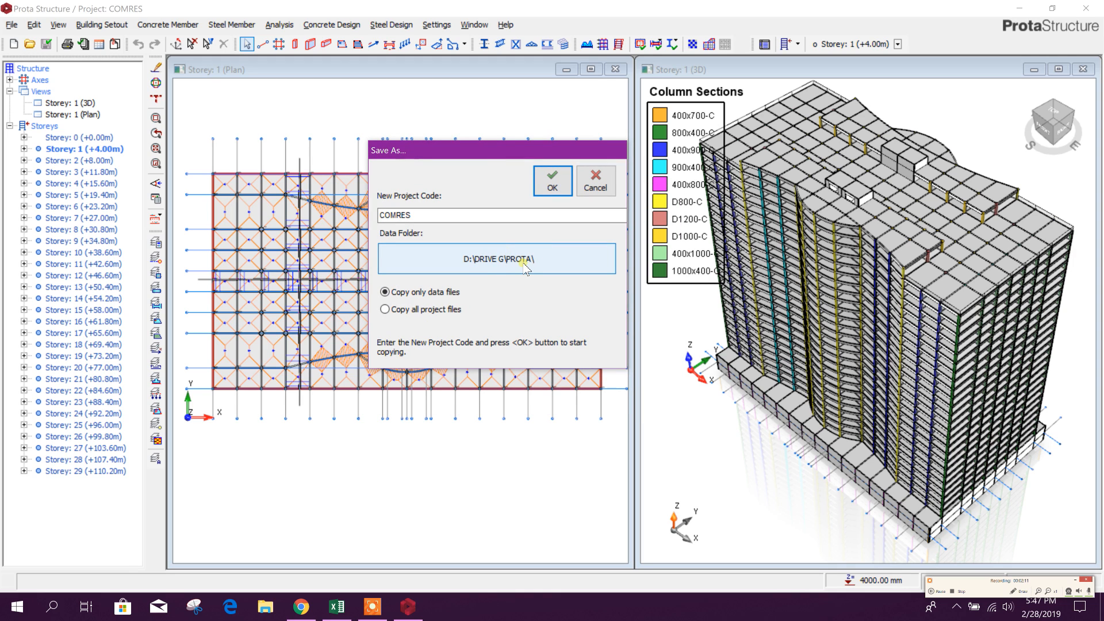
pyautogui.moveTo(492, 269)
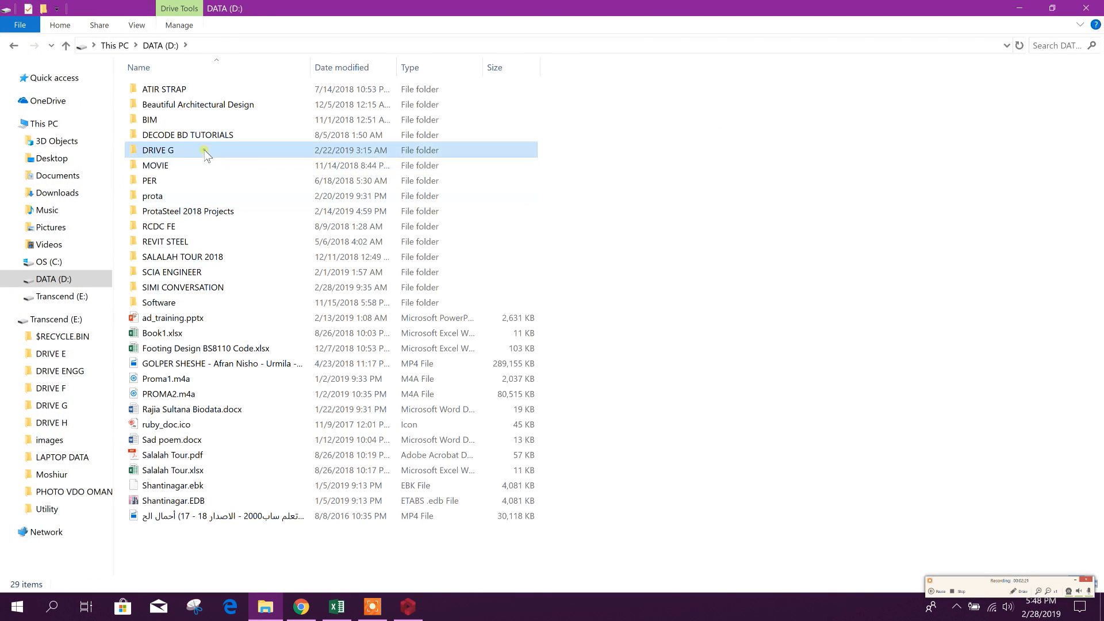
# Browse to D:\DRIVE G\PROTA\COMRES\ETABS and select the exported COMRES.e2k file
pyautogui.doubleClick(159, 150)
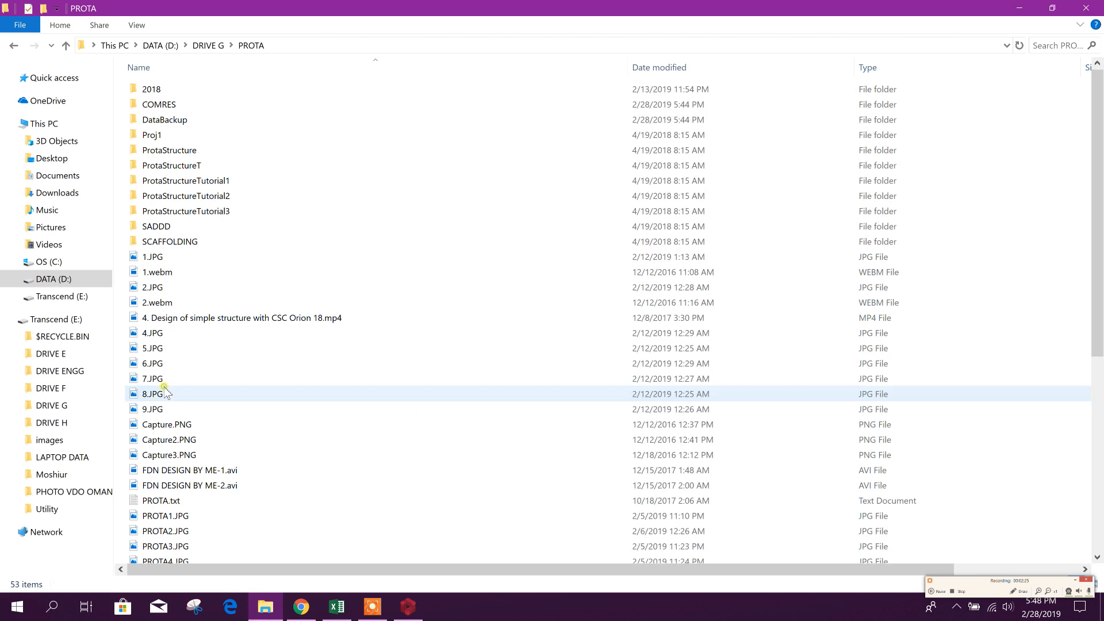
pyautogui.doubleClick(159, 104)
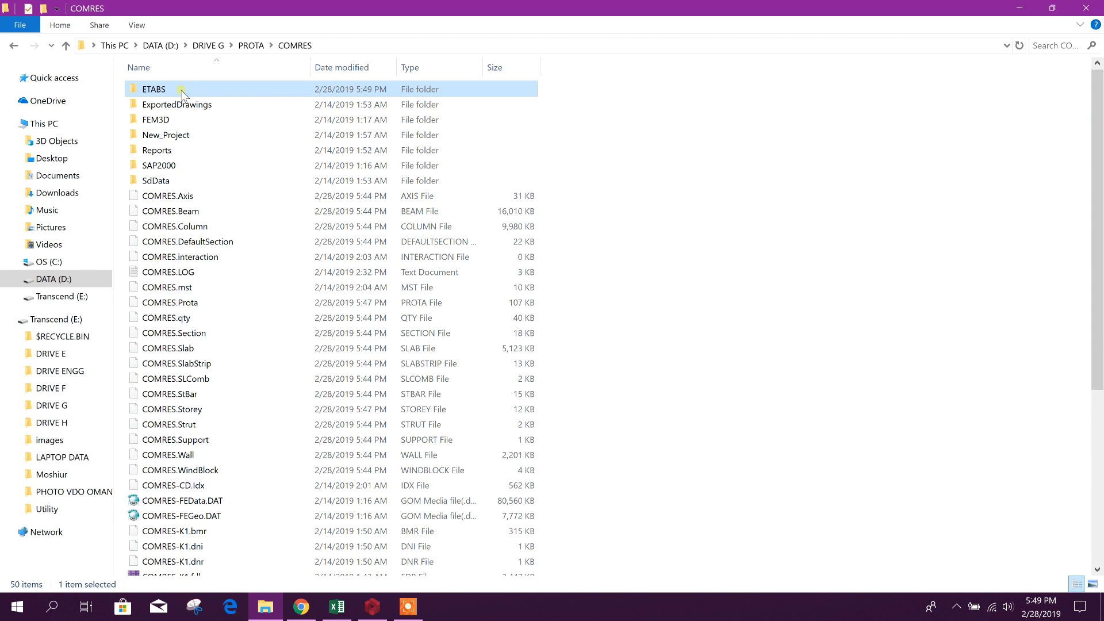
pyautogui.moveTo(191, 96)
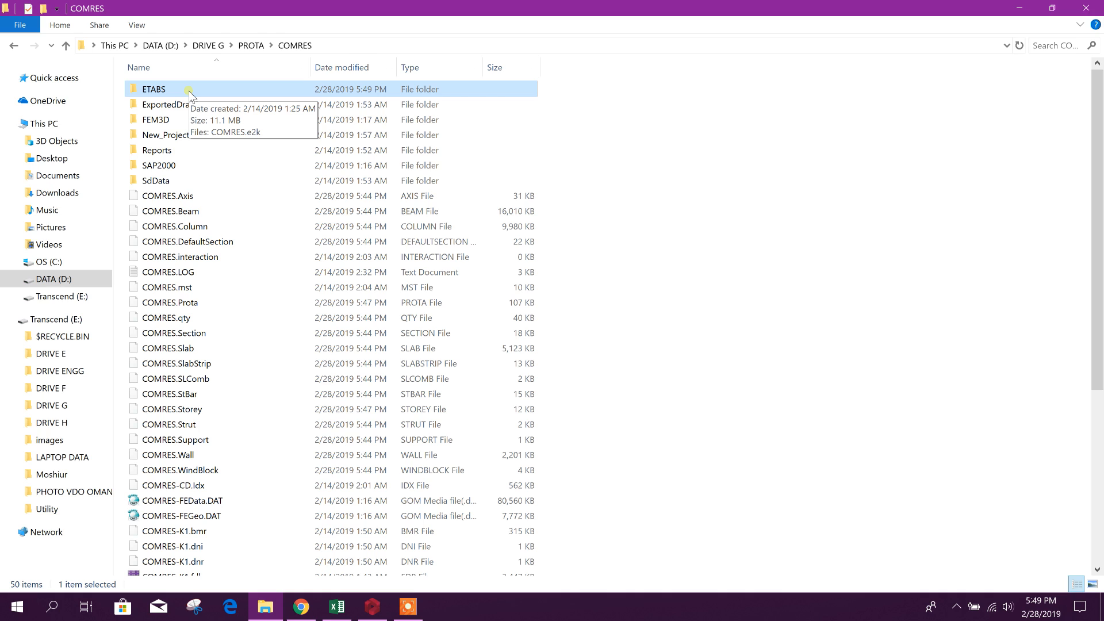
pyautogui.doubleClick(153, 90)
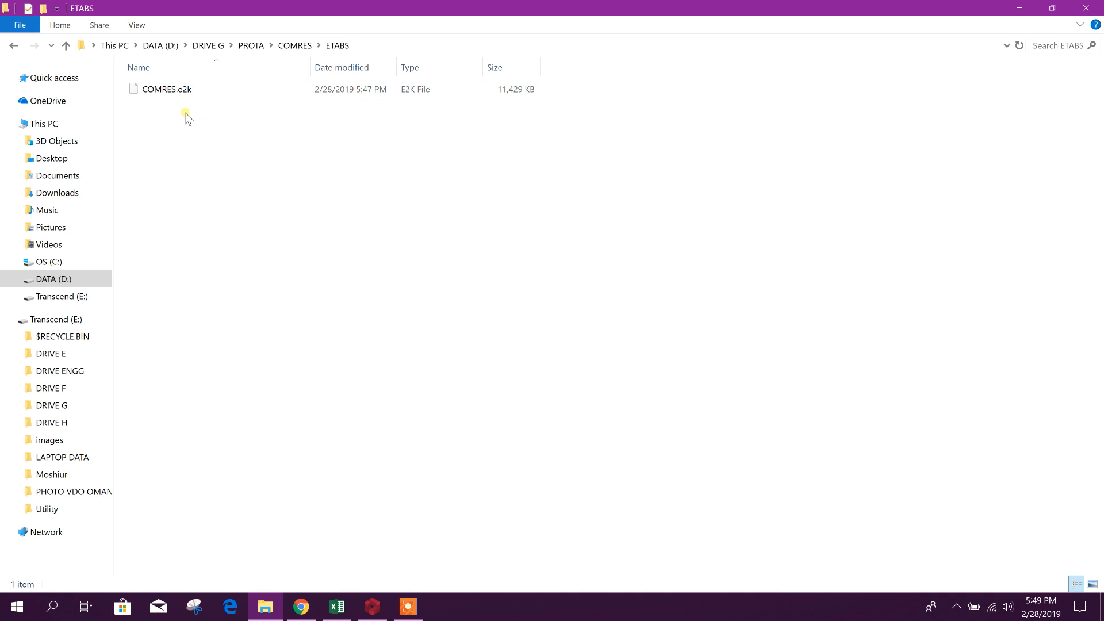
pyautogui.click(166, 88)
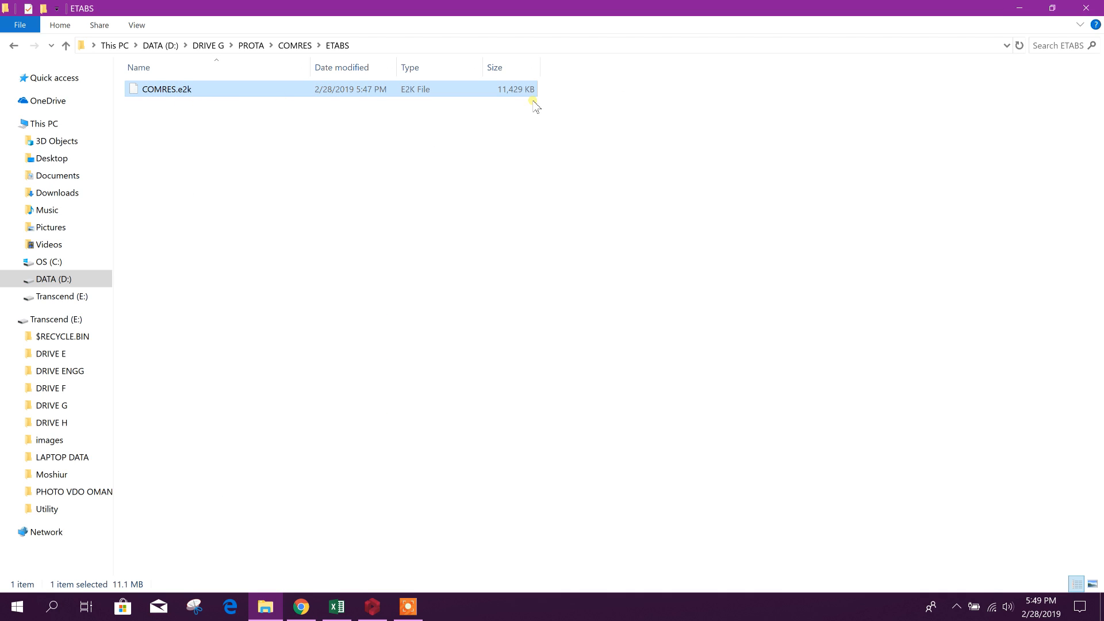
# Search Start for ETABS and launch ETABS 2016
pyautogui.click(52, 606)
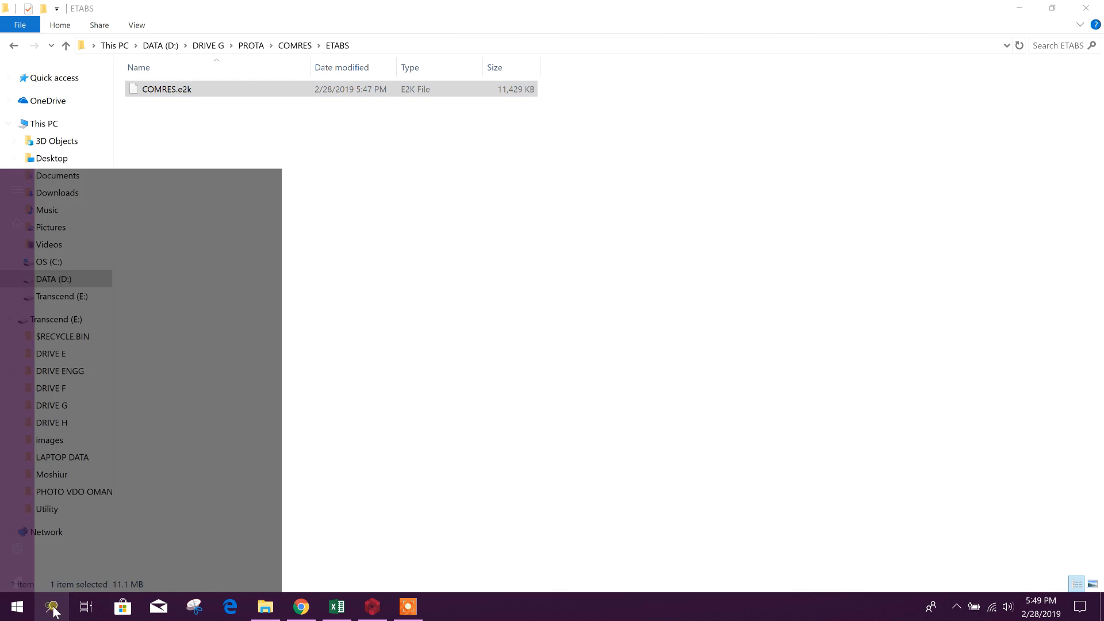
pyautogui.write('excel 2016')
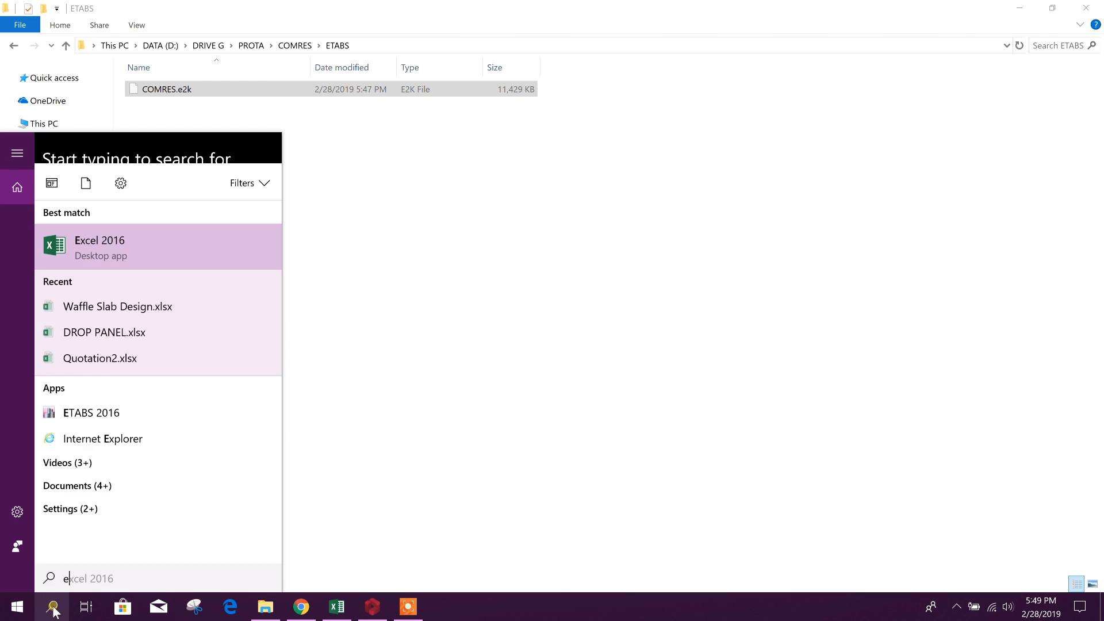
pyautogui.write('etaBS 17')
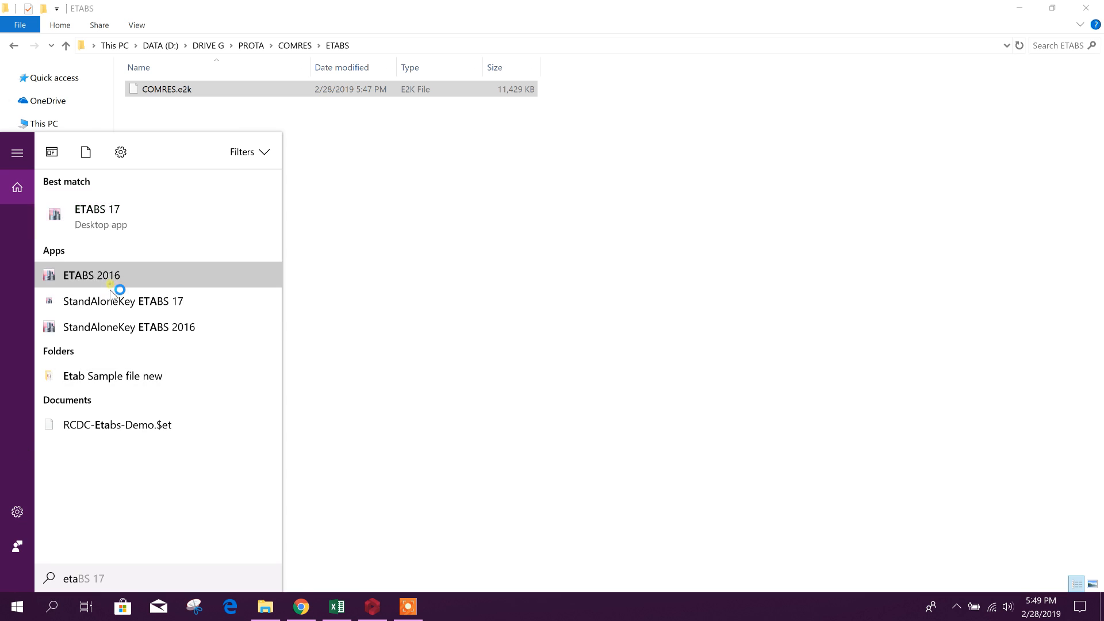
pyautogui.click(92, 275)
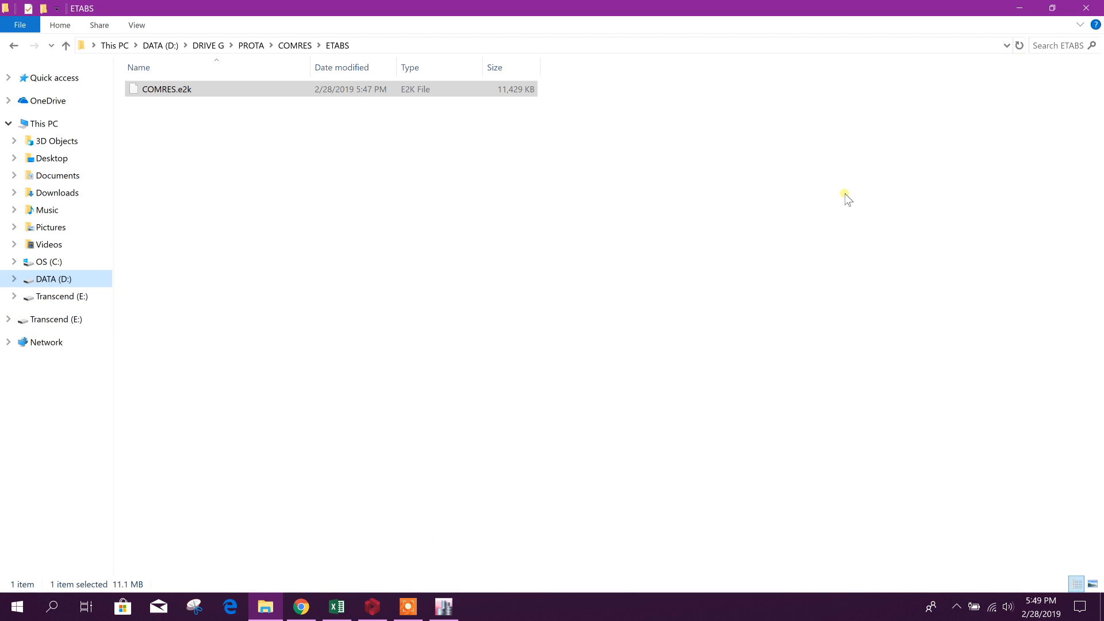
# Launch ETABS 2016 from its shortcut so it starts loading
pyautogui.doubleClick(166, 89)
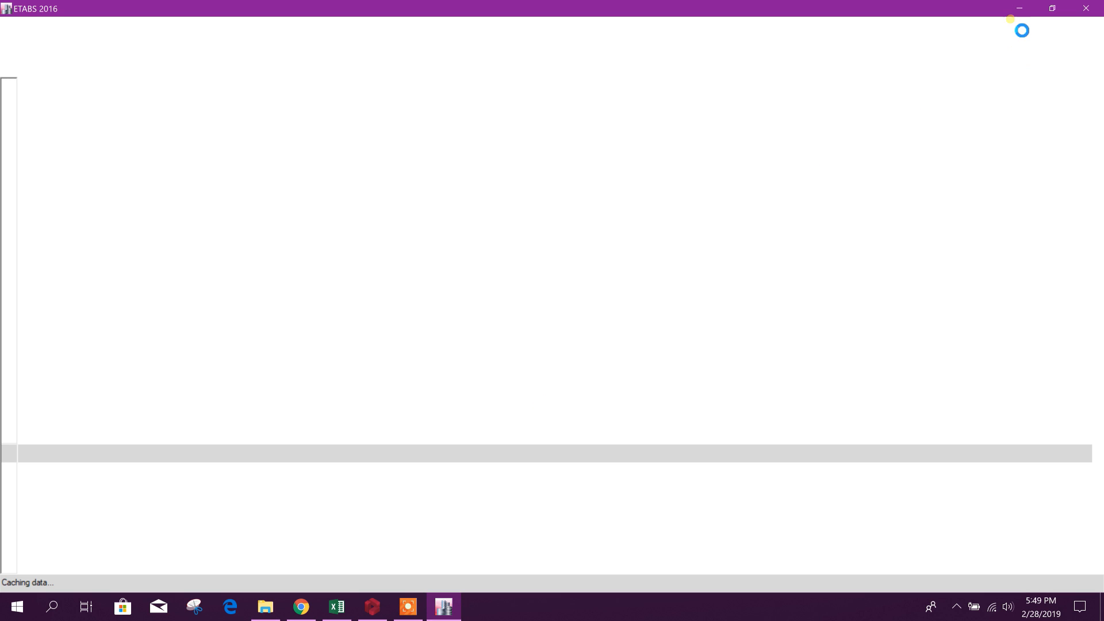
pyautogui.moveTo(582, 137)
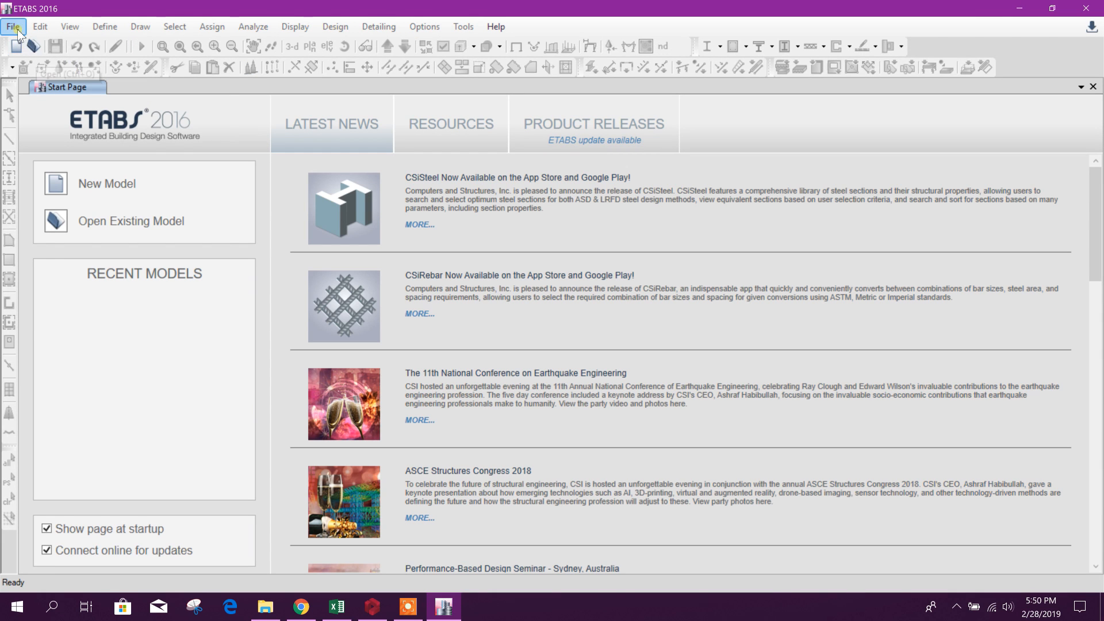
# Import the COMRES.e2k file via File > Import > ETABS .e2k Text File
pyautogui.click(13, 26)
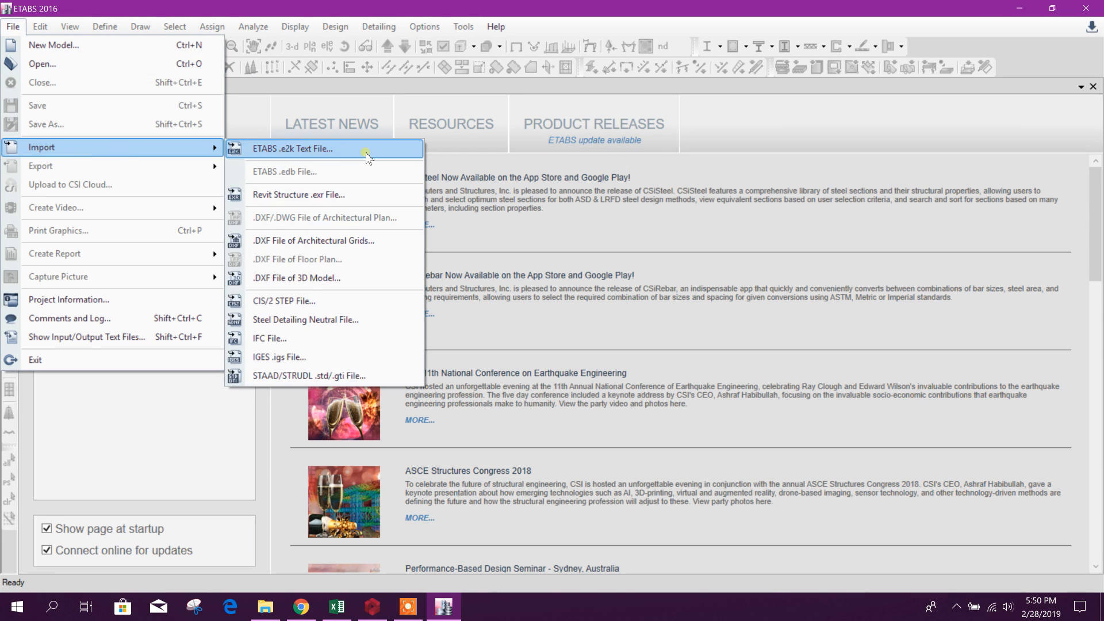
pyautogui.click(292, 149)
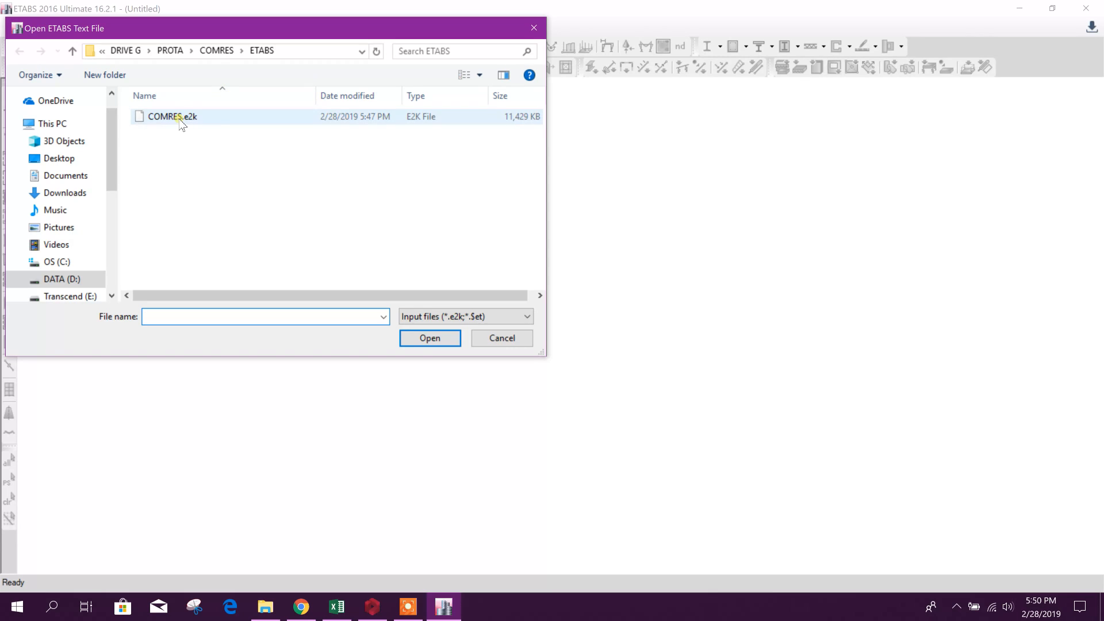
pyautogui.click(171, 117)
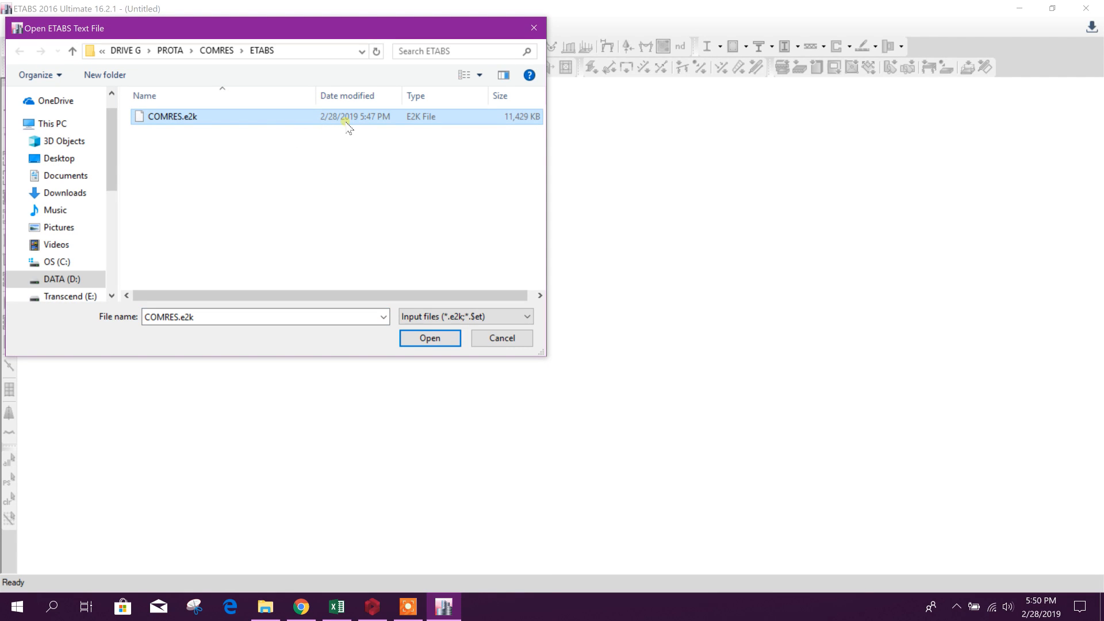
pyautogui.click(430, 338)
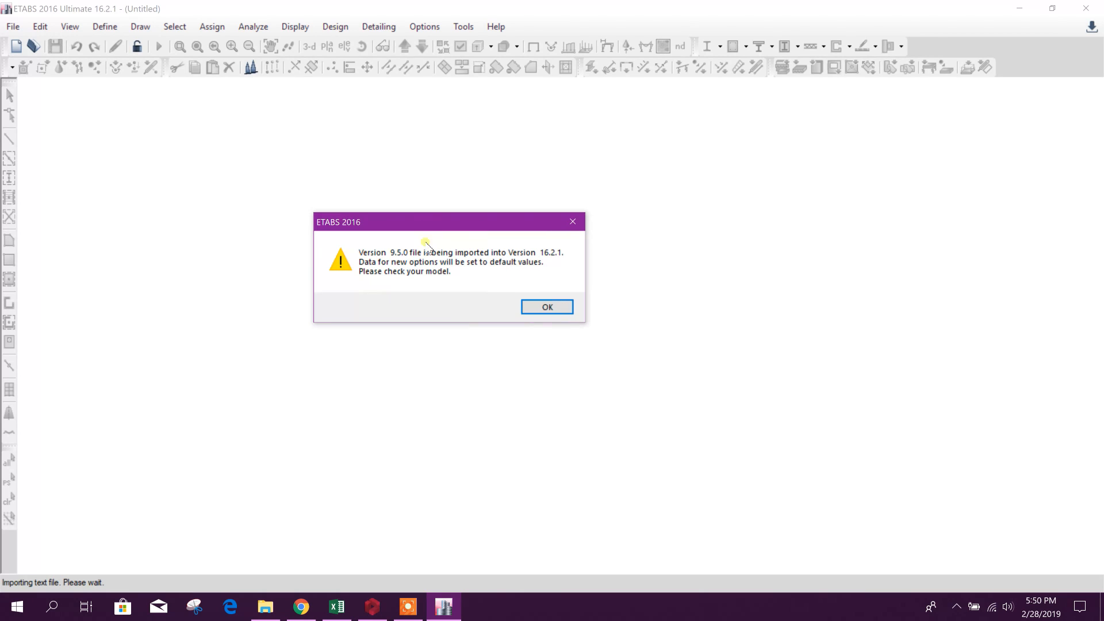
pyautogui.moveTo(552, 265)
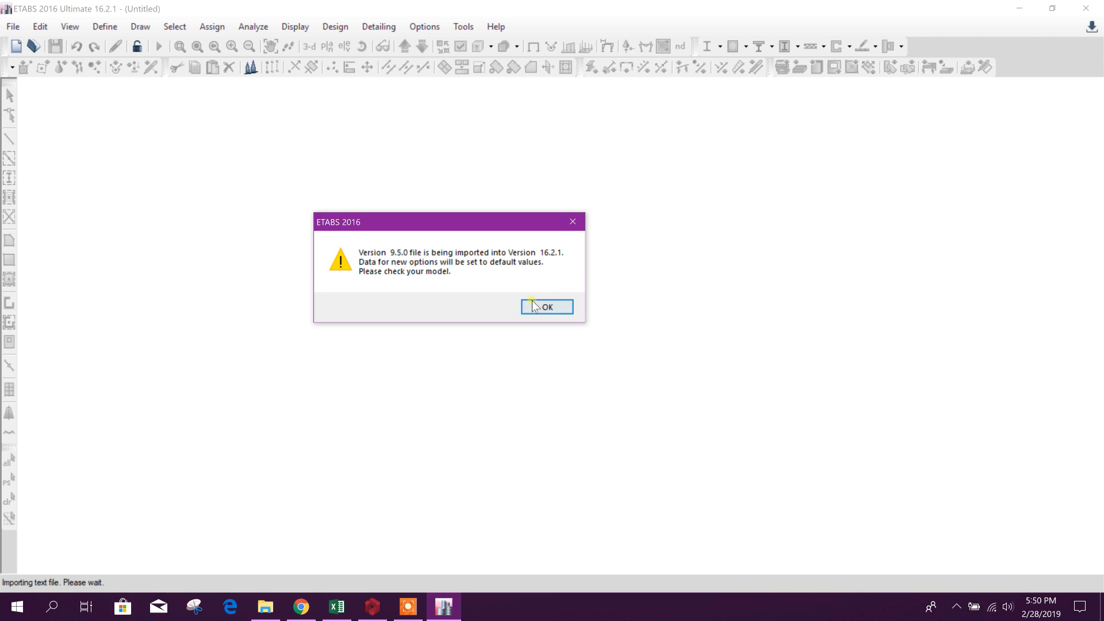
# Dismiss the version 9.5.0 to 16.2.1 upgrade warning and let the import continue
pyautogui.click(548, 307)
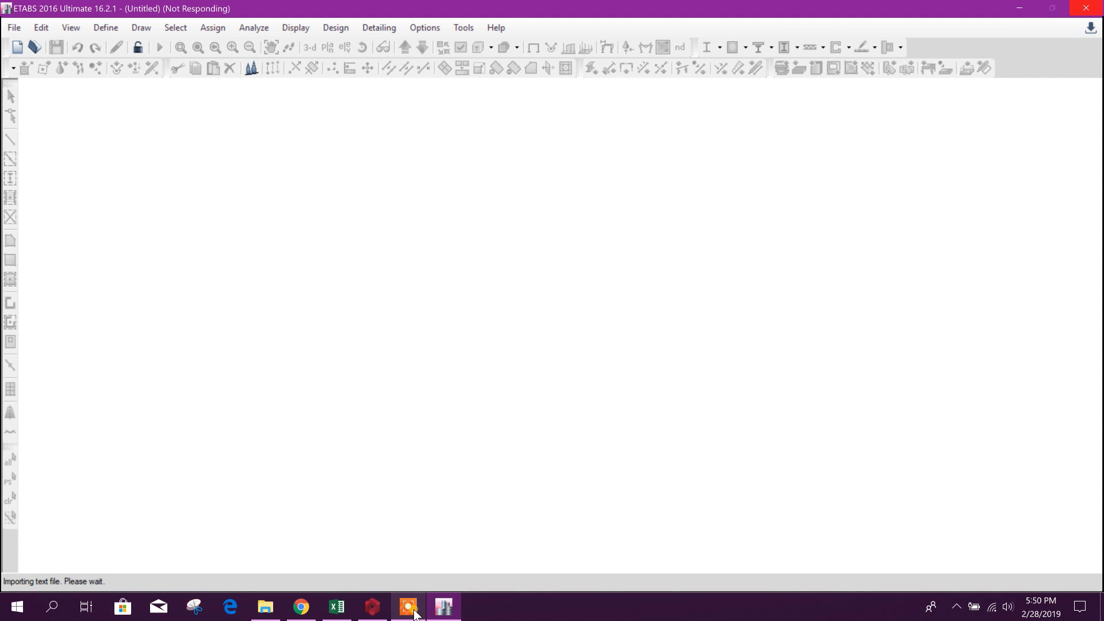
pyautogui.click(407, 607)
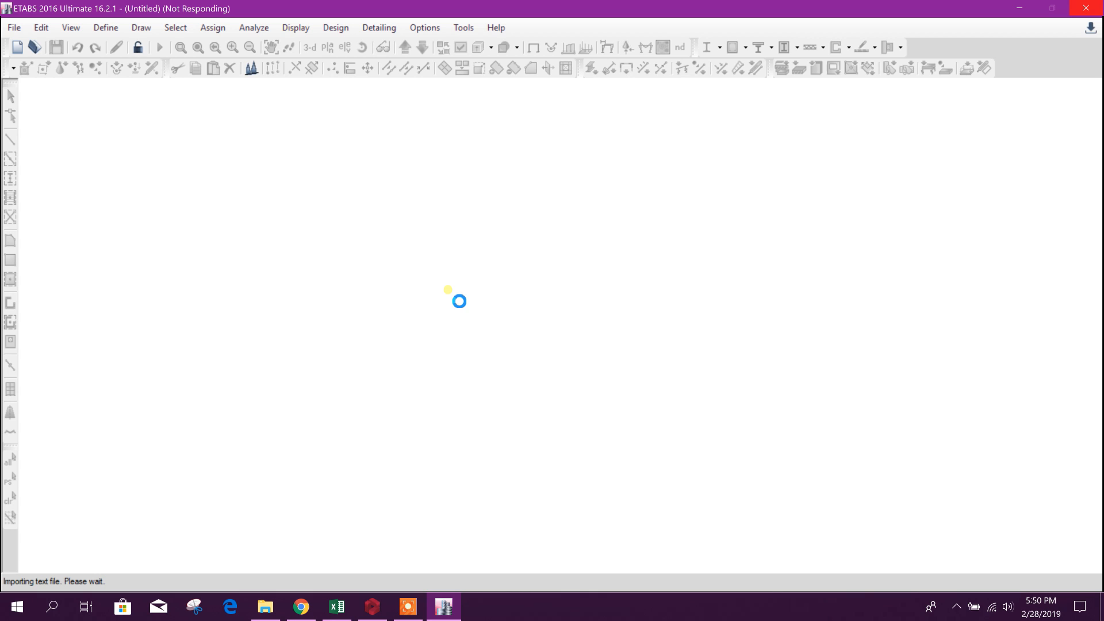
pyautogui.moveTo(412, 308)
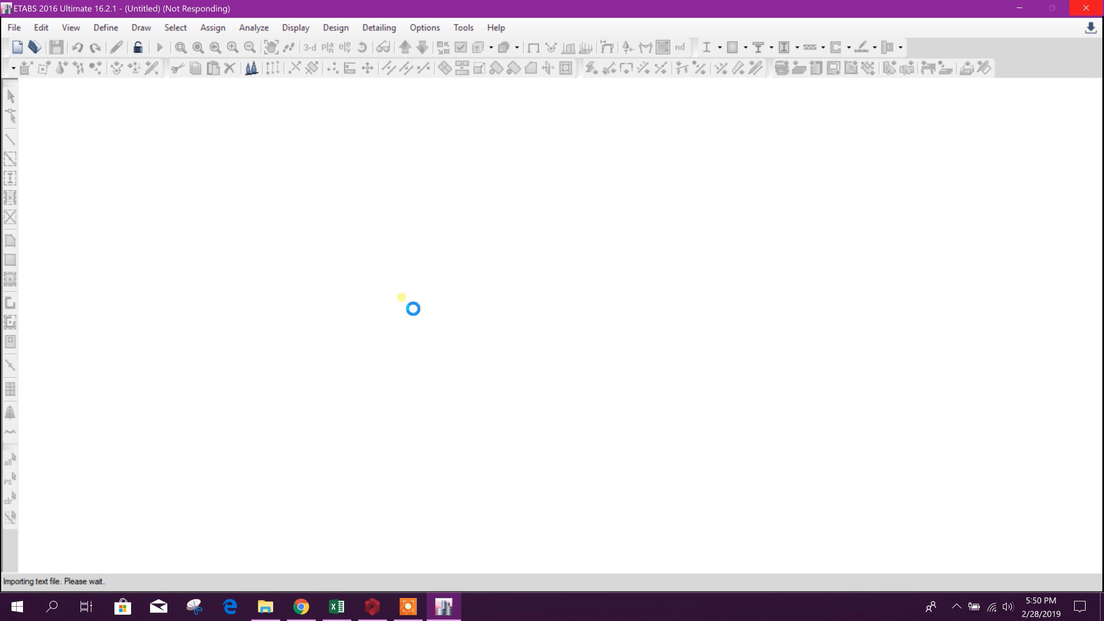
pyautogui.moveTo(402, 289)
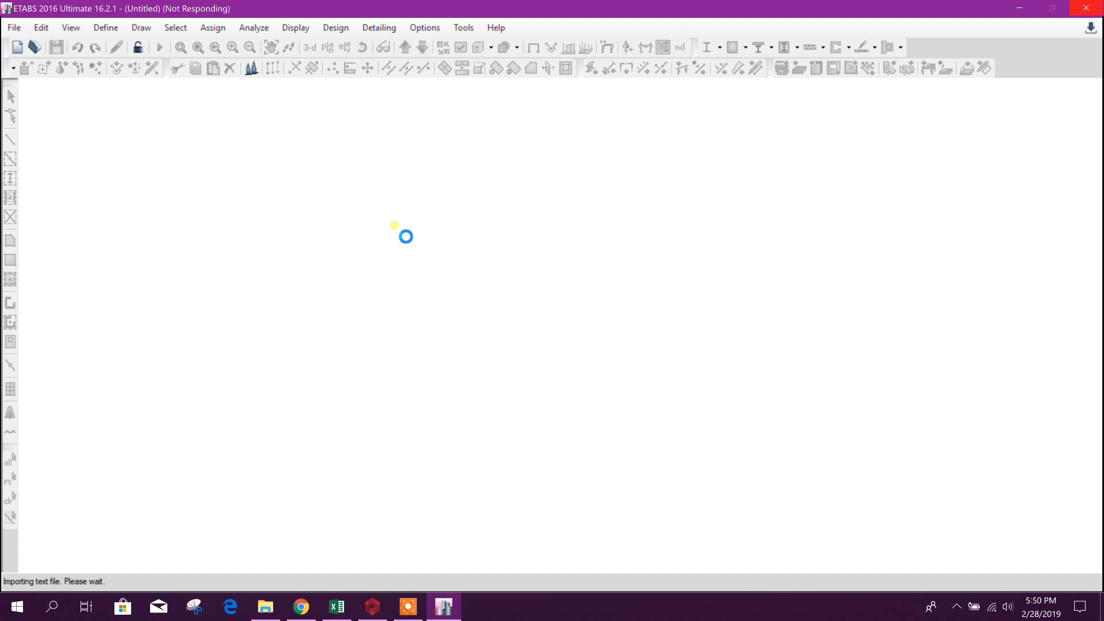
pyautogui.moveTo(478, 196)
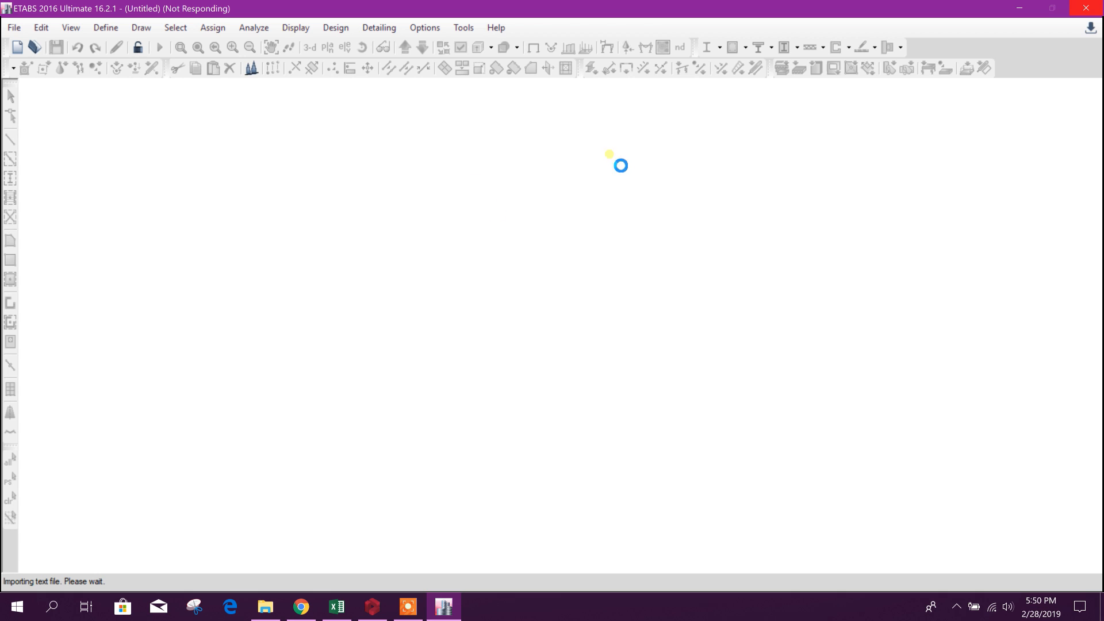
pyautogui.moveTo(513, 193)
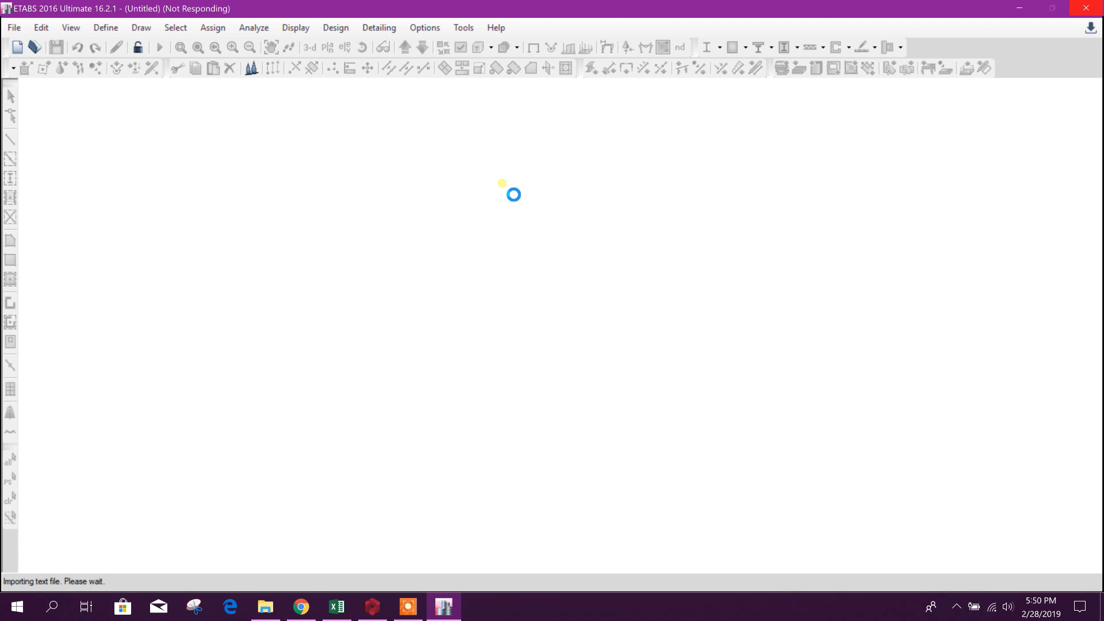
pyautogui.moveTo(460, 78)
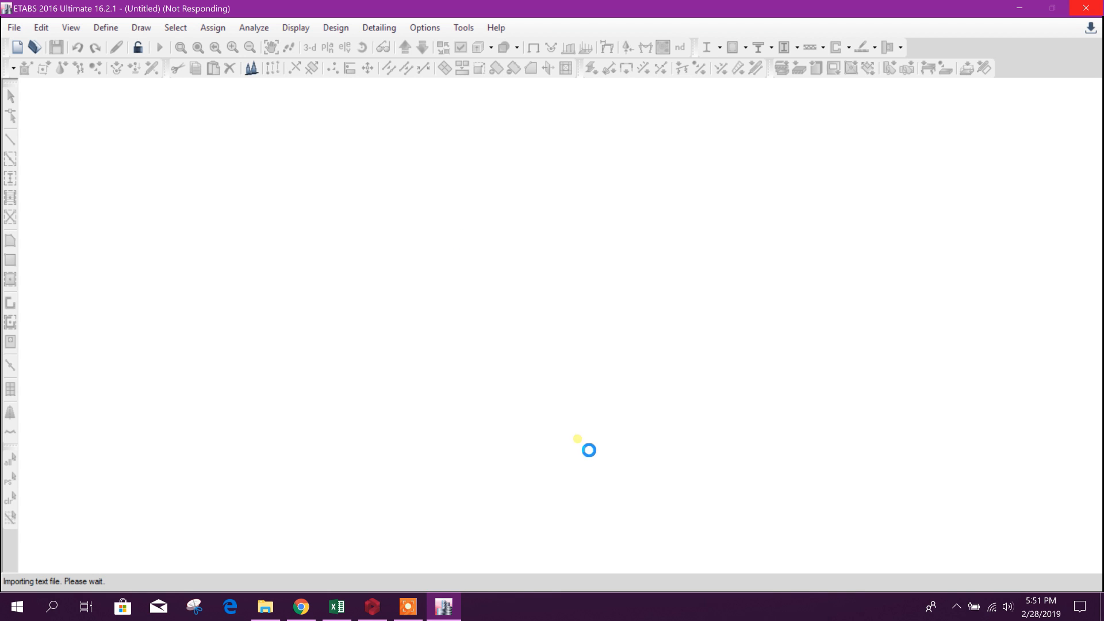
pyautogui.moveTo(627, 389)
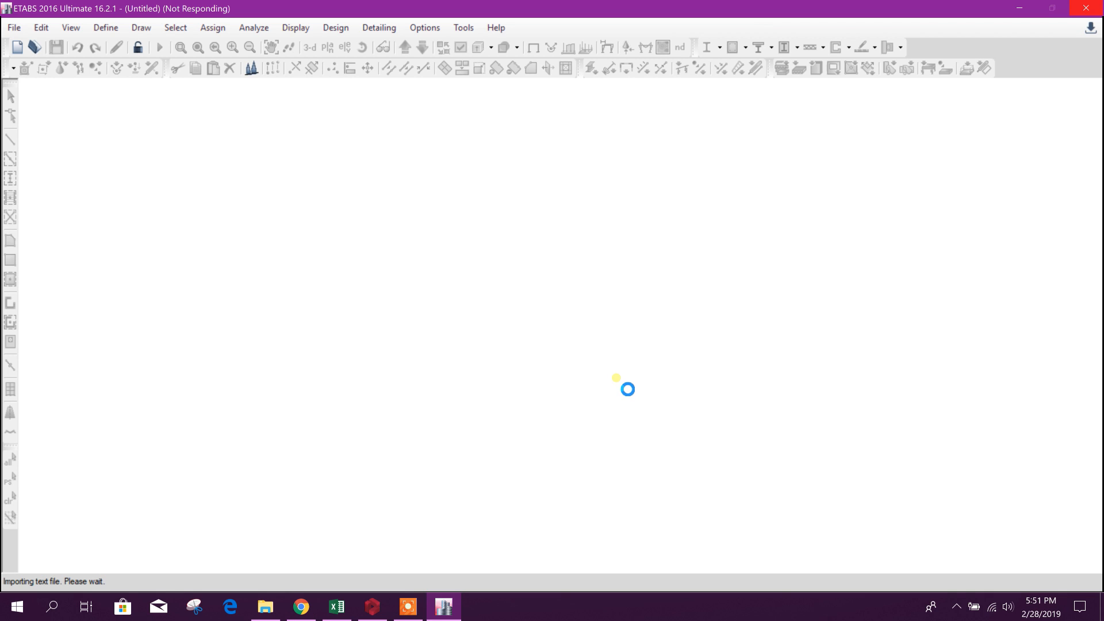
pyautogui.moveTo(426, 564)
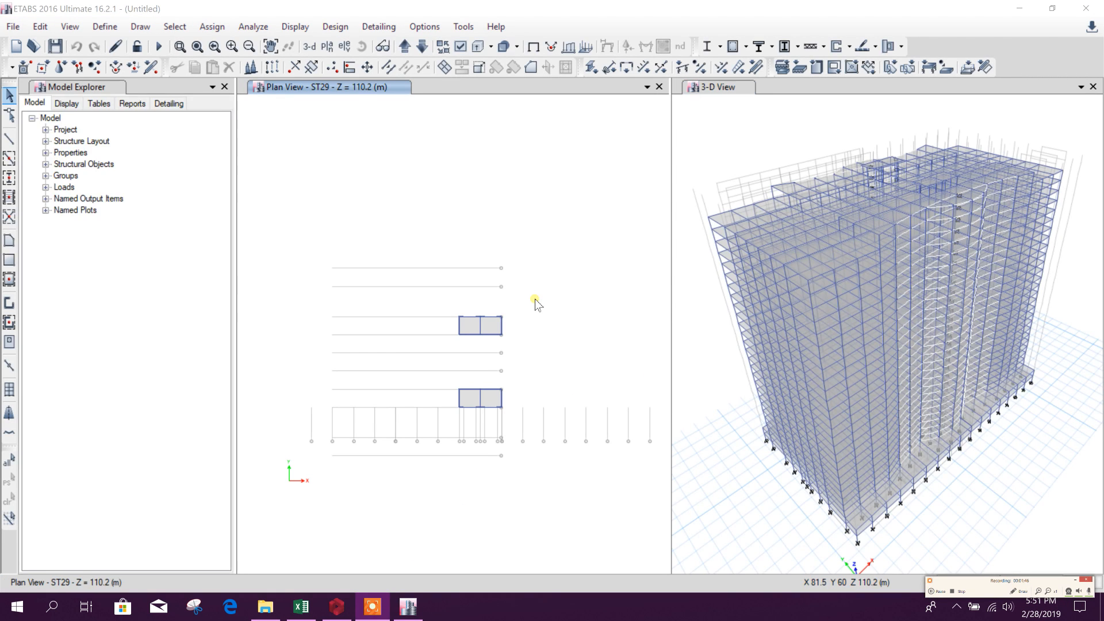
pyautogui.moveTo(592, 274)
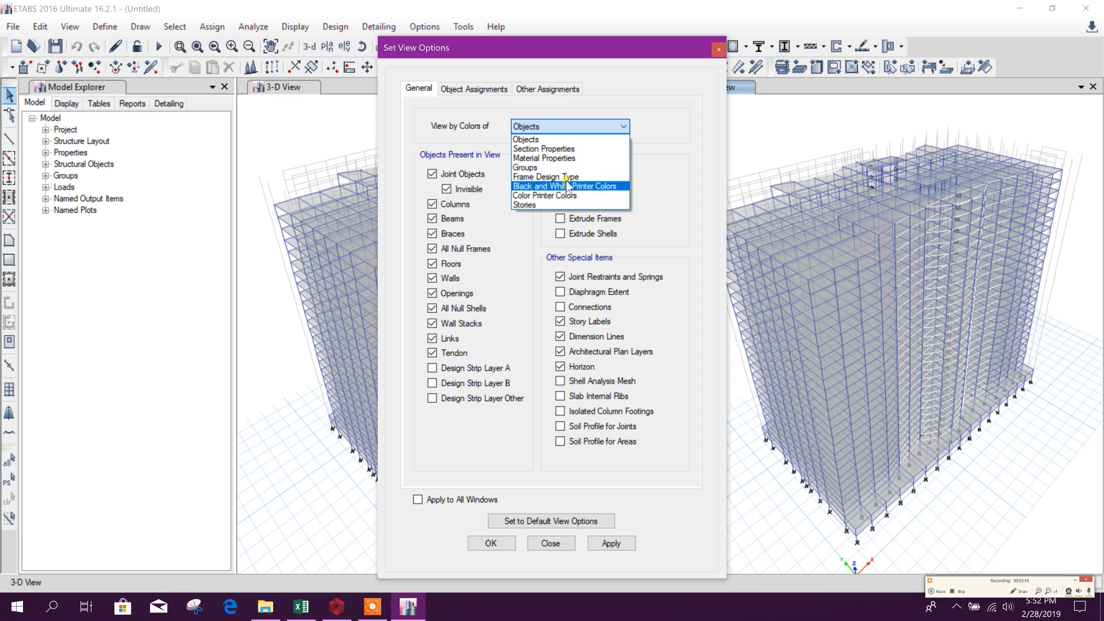
# Colour the 3D view objects by Stories and apply it
pyautogui.click(612, 543)
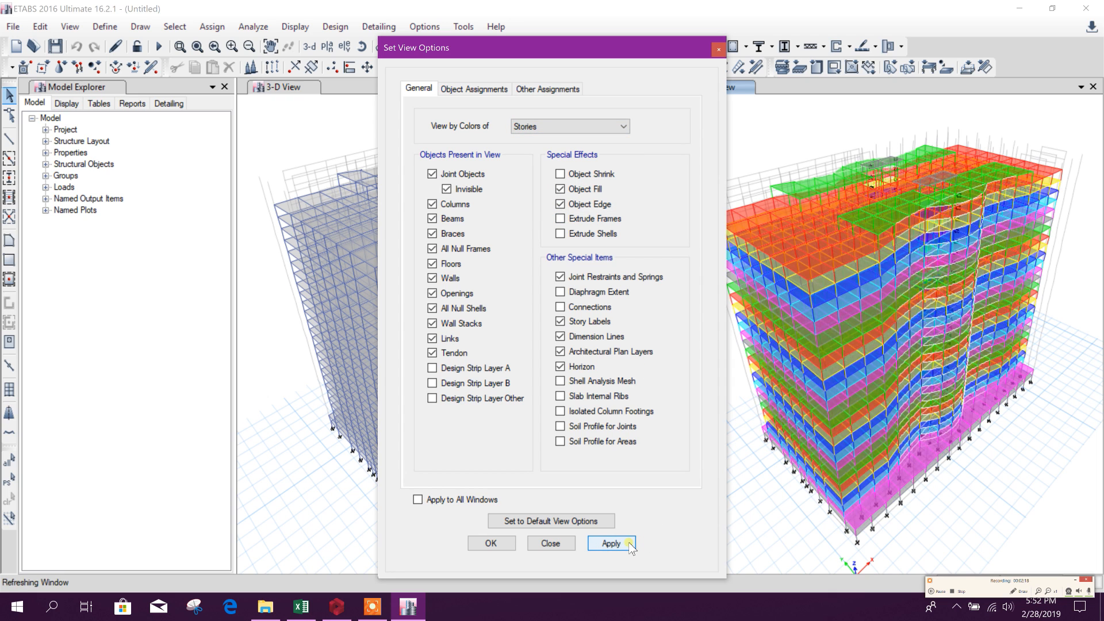
pyautogui.click(612, 543)
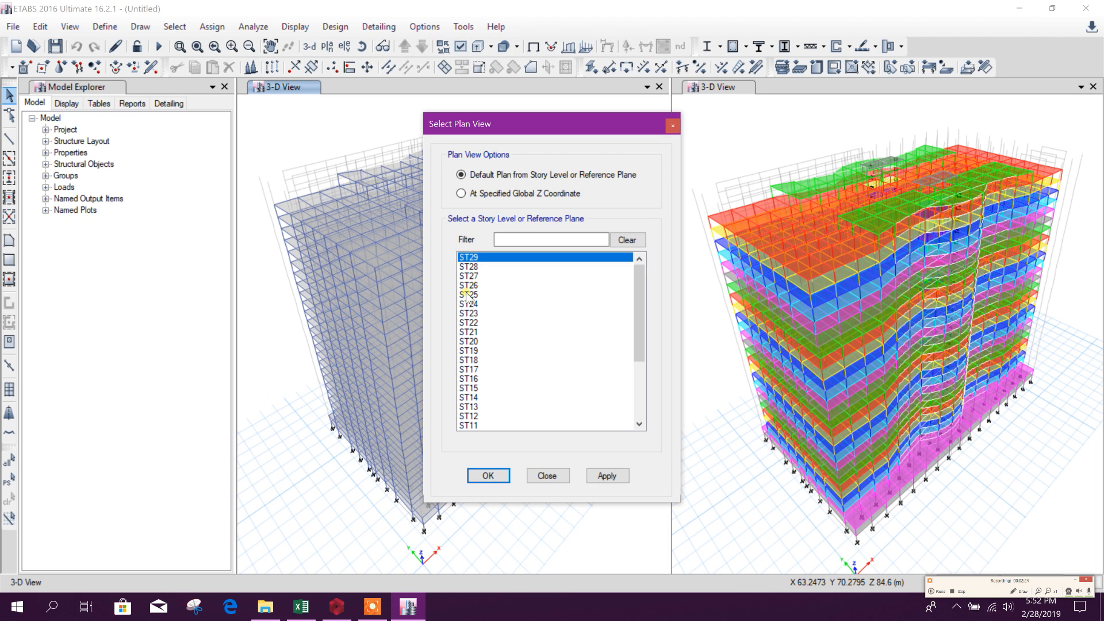
# Show the ST23 plan at Z = 88.4 m beside the story-coloured 3D view
pyautogui.click(488, 476)
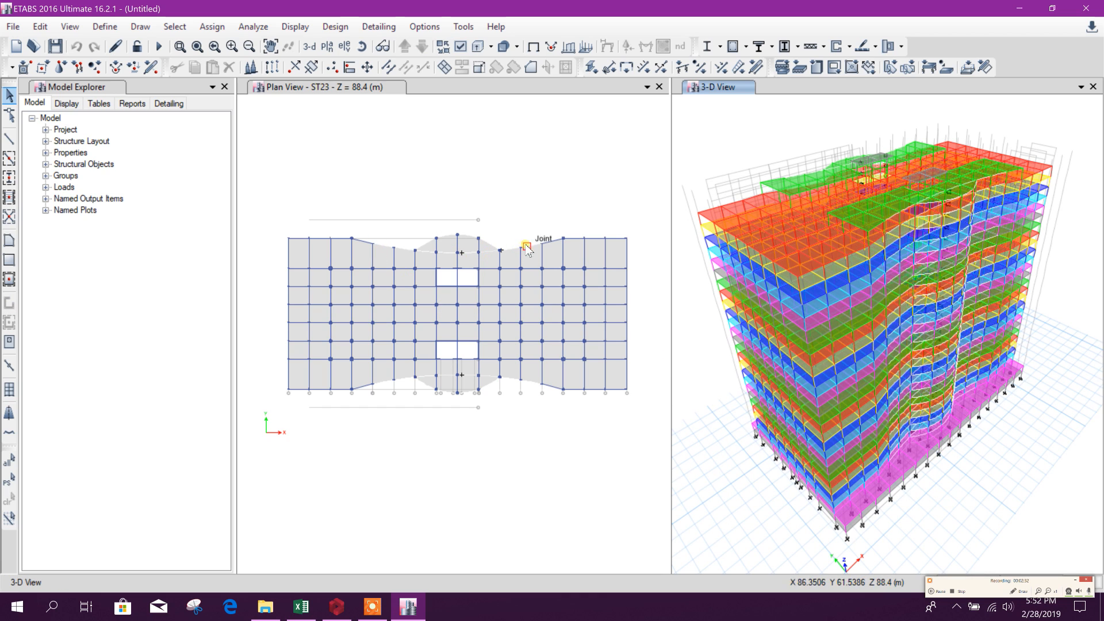
pyautogui.moveTo(374, 246)
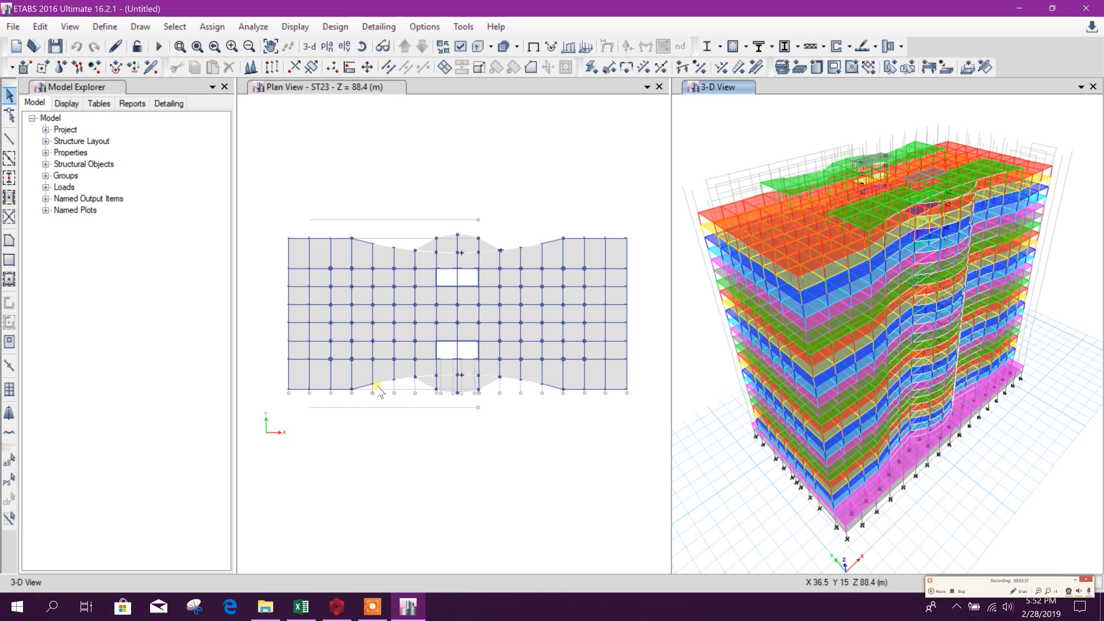
pyautogui.moveTo(383, 248)
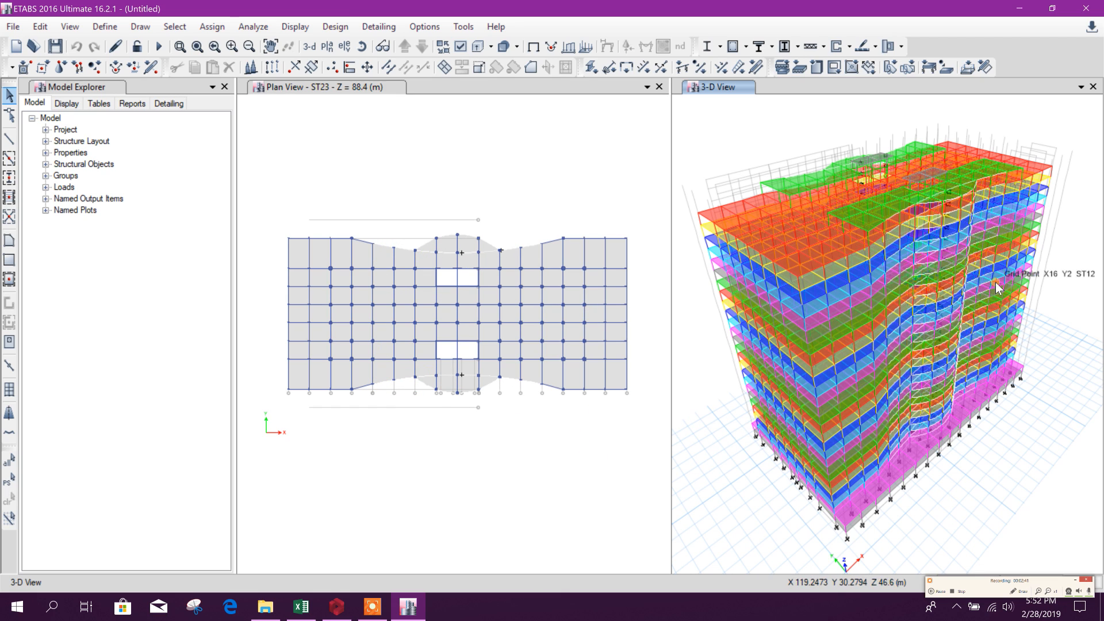
pyautogui.moveTo(474, 285)
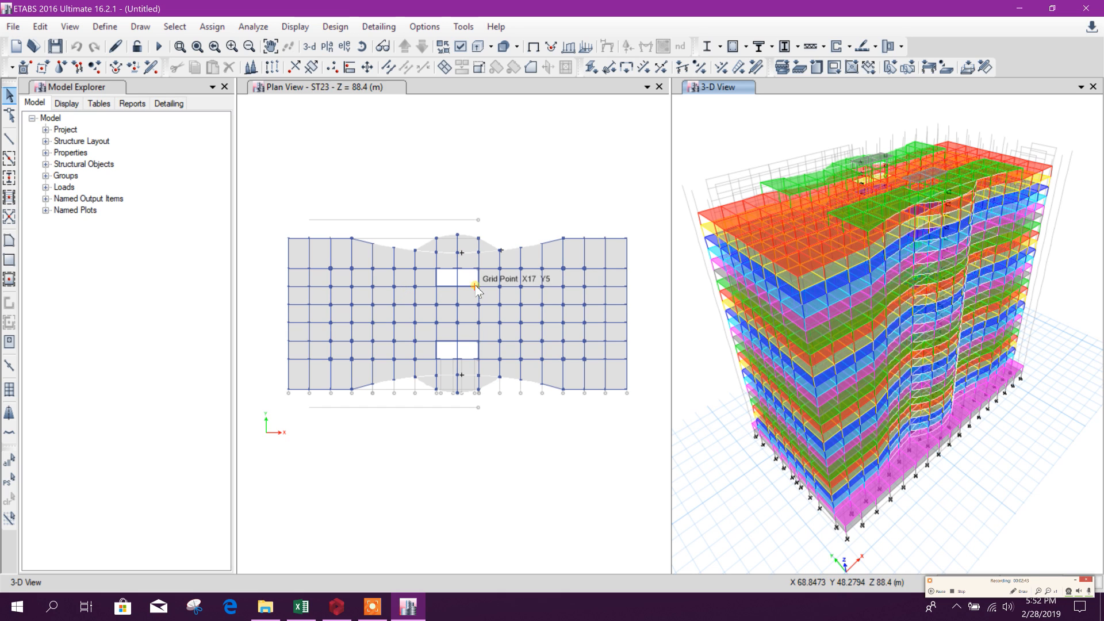
pyautogui.moveTo(941, 239)
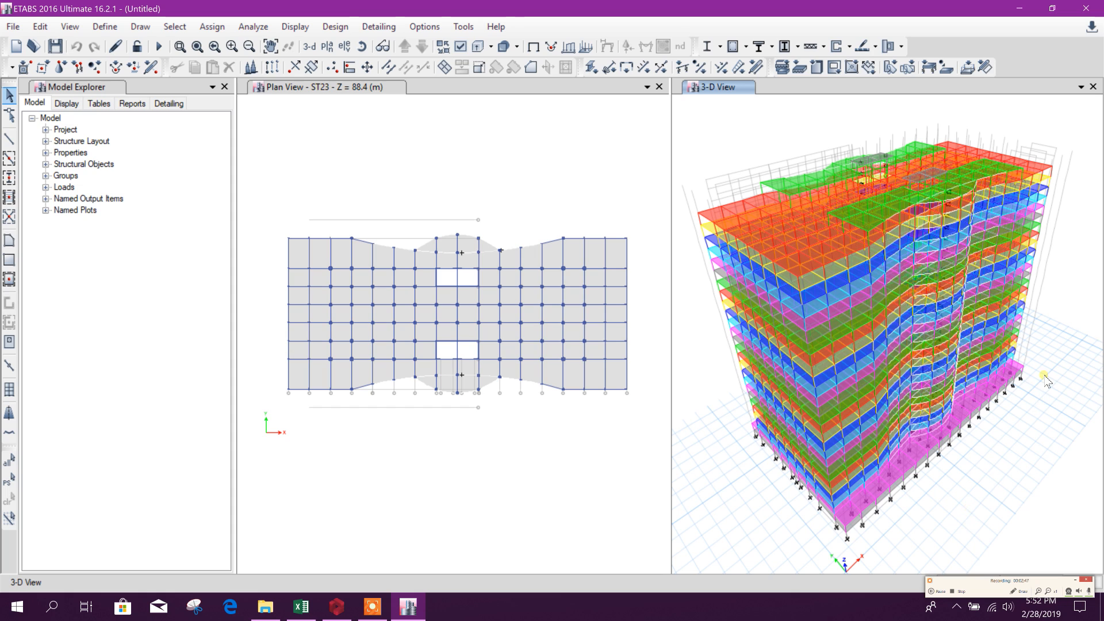
pyautogui.moveTo(739, 170)
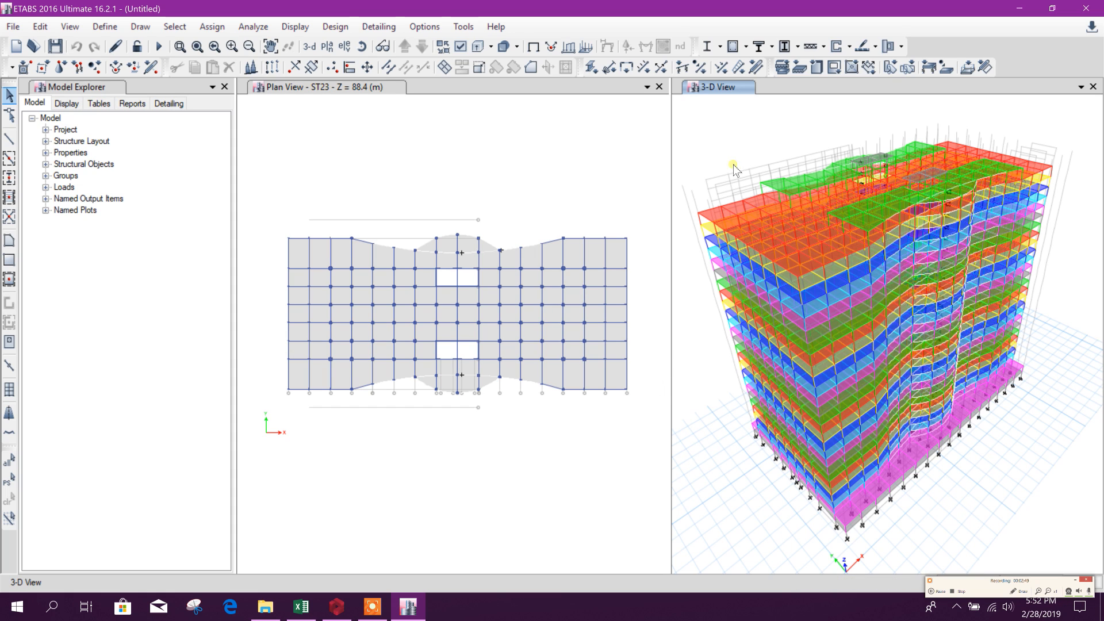
pyautogui.moveTo(724, 147)
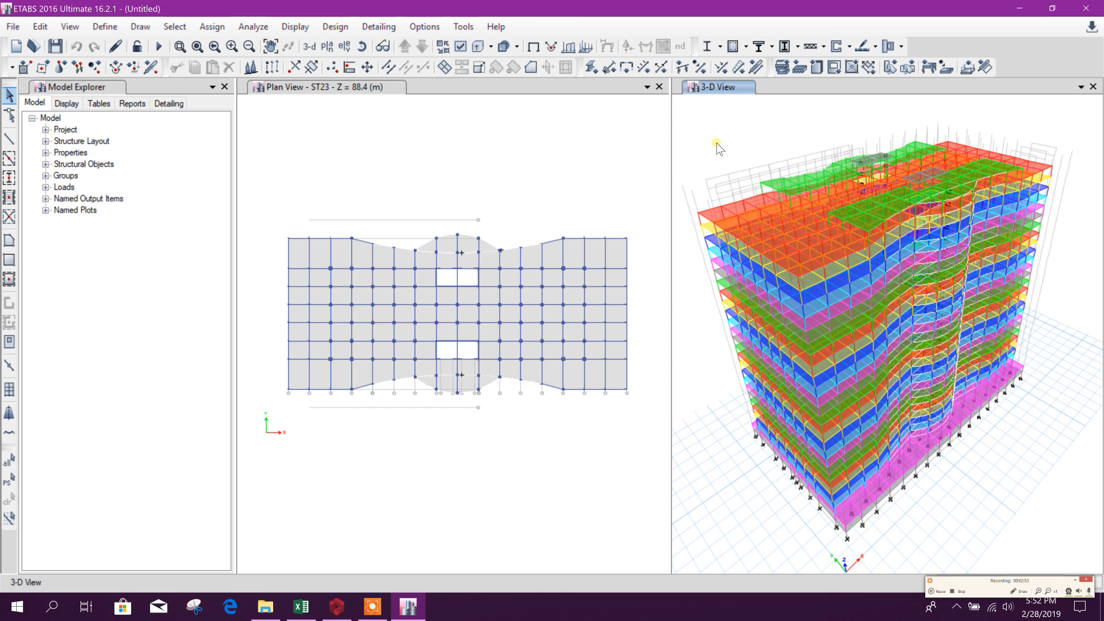
# Display beams, columns and slabs as extruded solids in the ST23 plan and 3D view
pyautogui.click(478, 45)
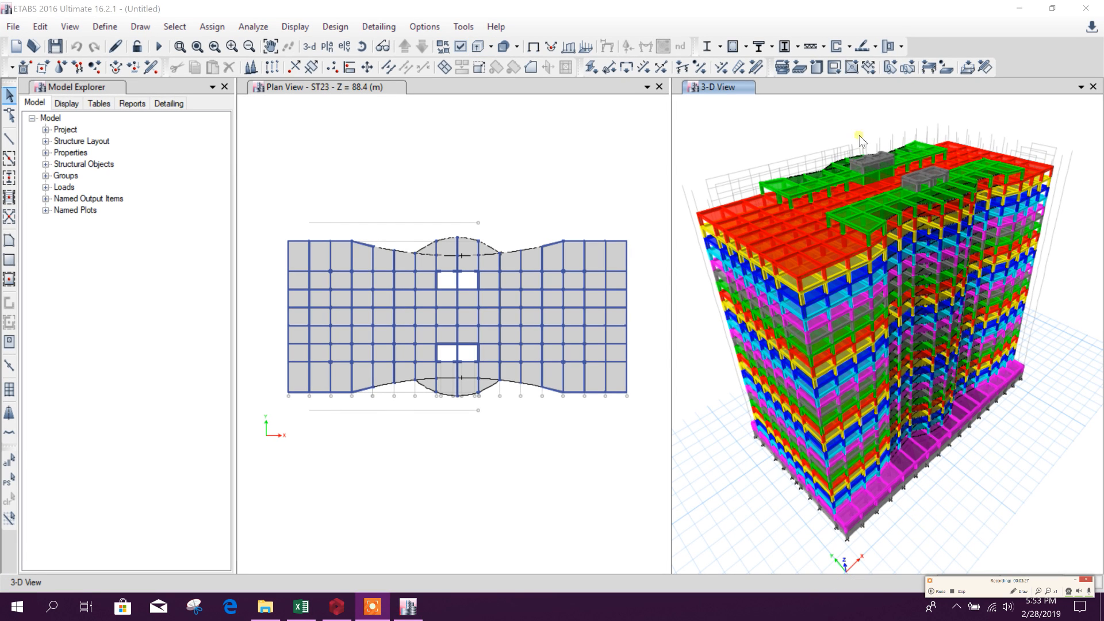
pyautogui.moveTo(957, 415)
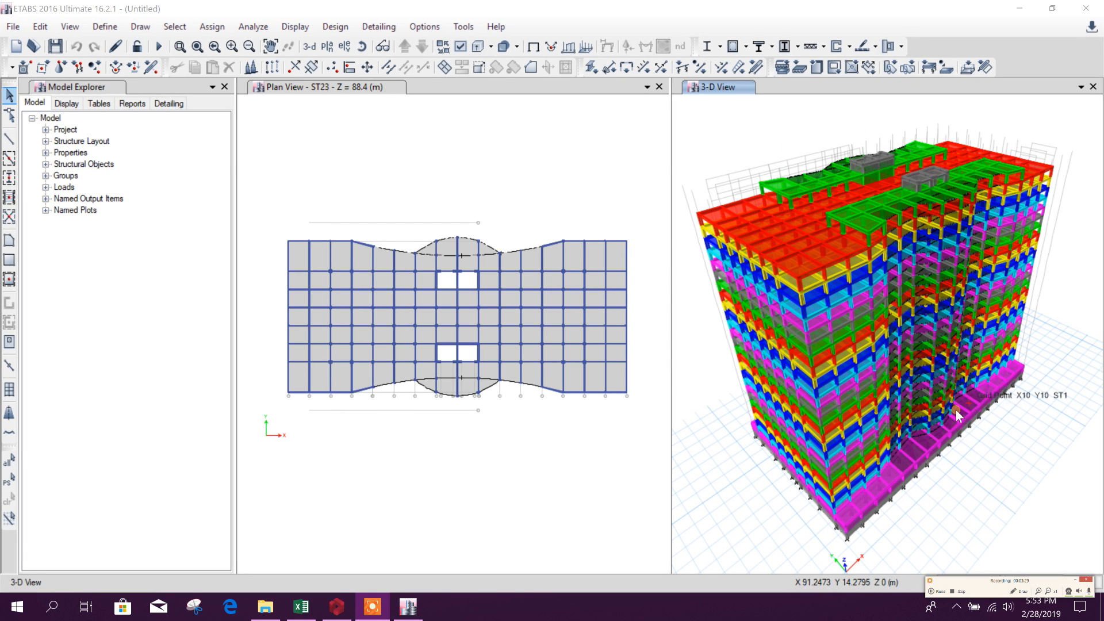